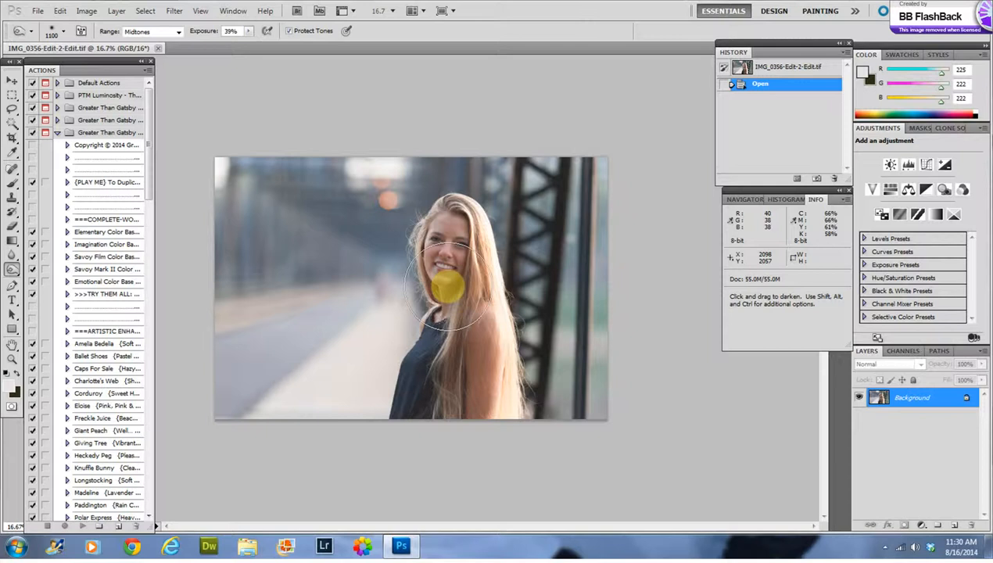
mouse_move(645, 461)
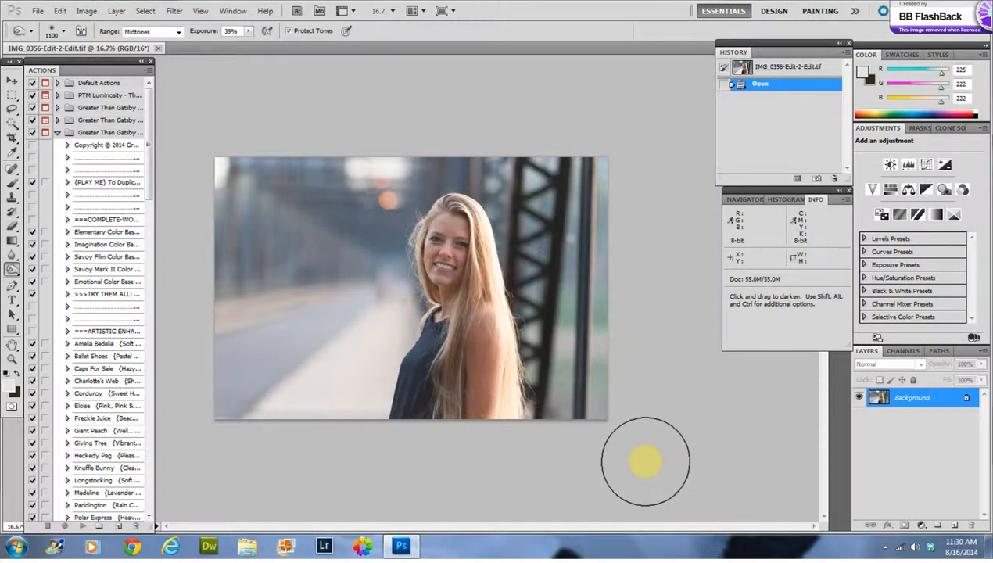
mouse_move(649, 450)
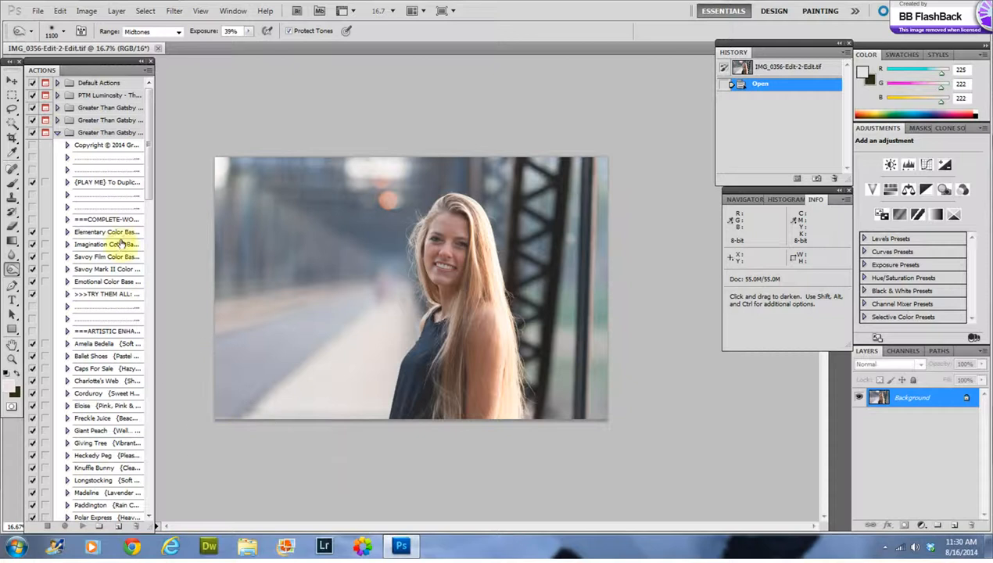
- Run the Elementary Color Base action from the Actions panel on the portrait
click(105, 232)
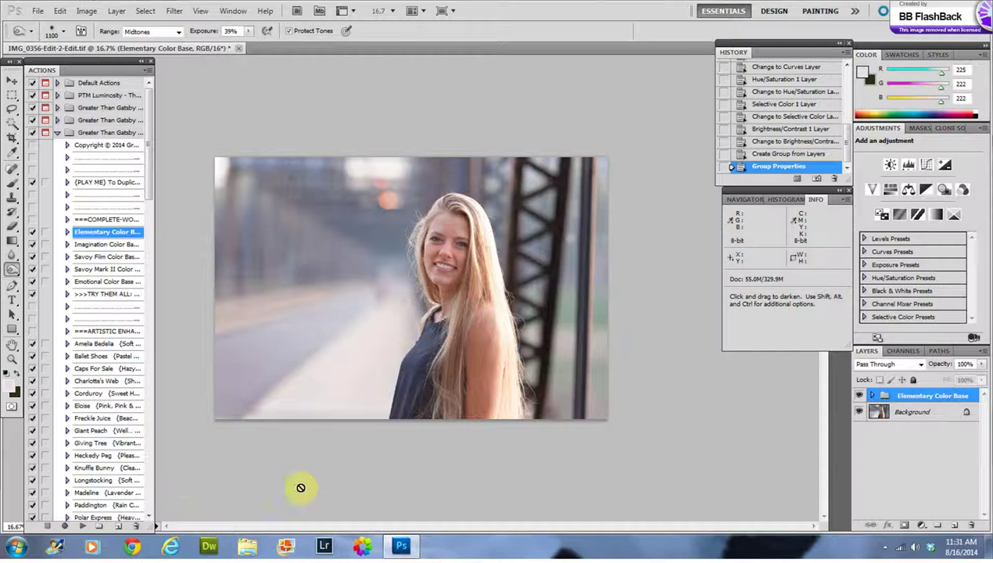
mouse_move(426, 454)
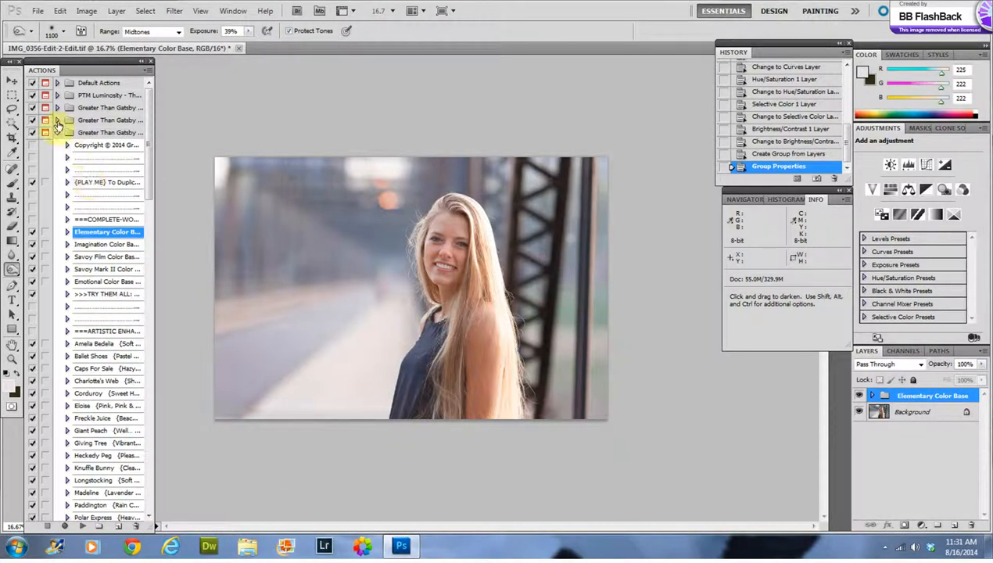
- Find and run Soft Red Reduction, toggling the Elementary Color Base group's visibility
click(58, 119)
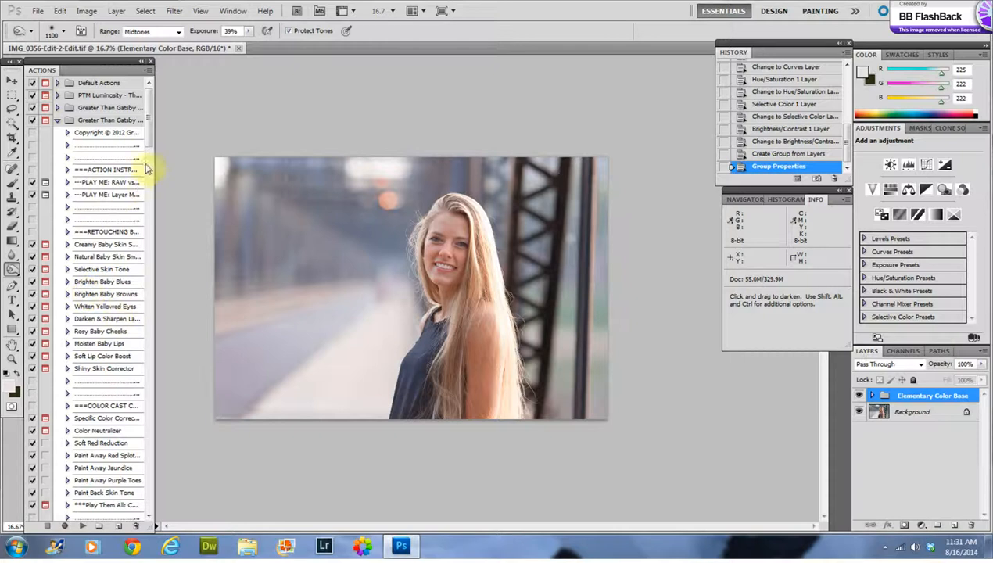
scroll(down, 3)
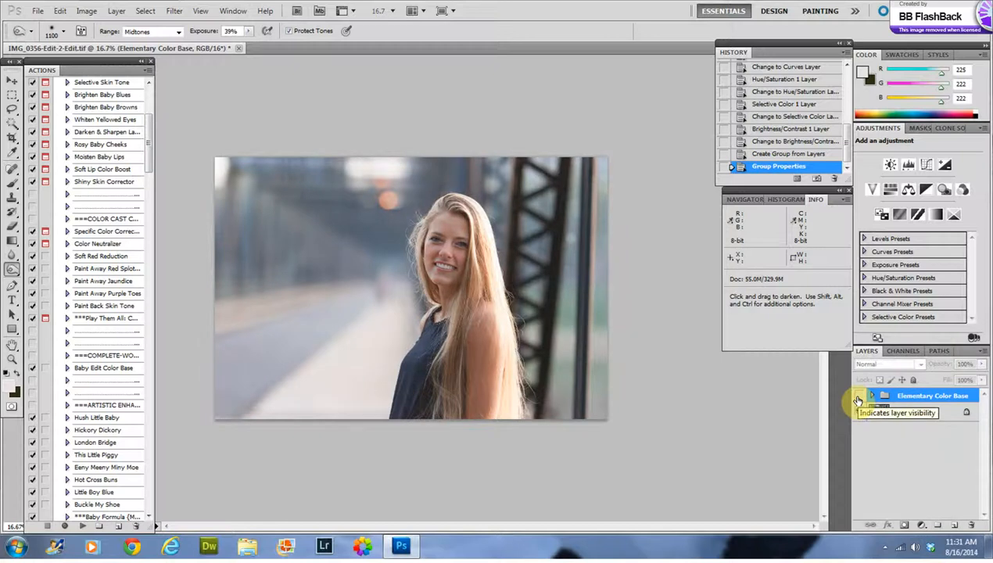
click(858, 395)
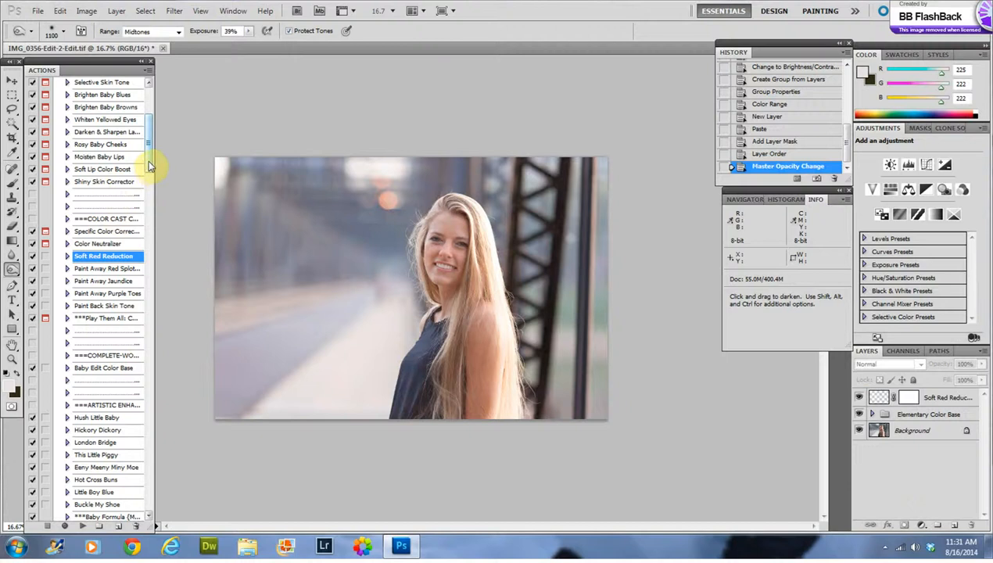
scroll(down, 3)
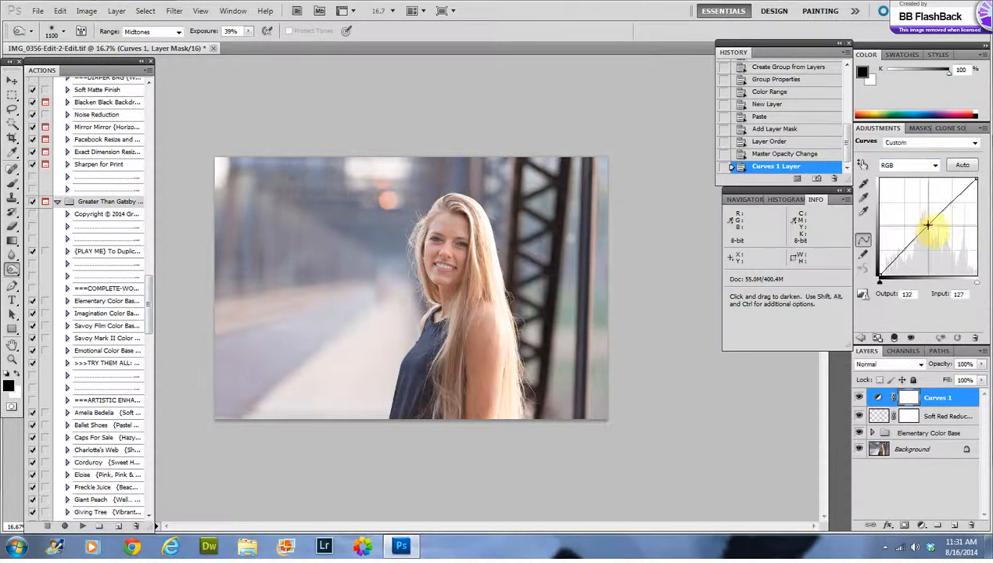
- Nudge the Curves 1 midpoint upward to lift the portrait's midtones slightly
drag(927, 225, 927, 229)
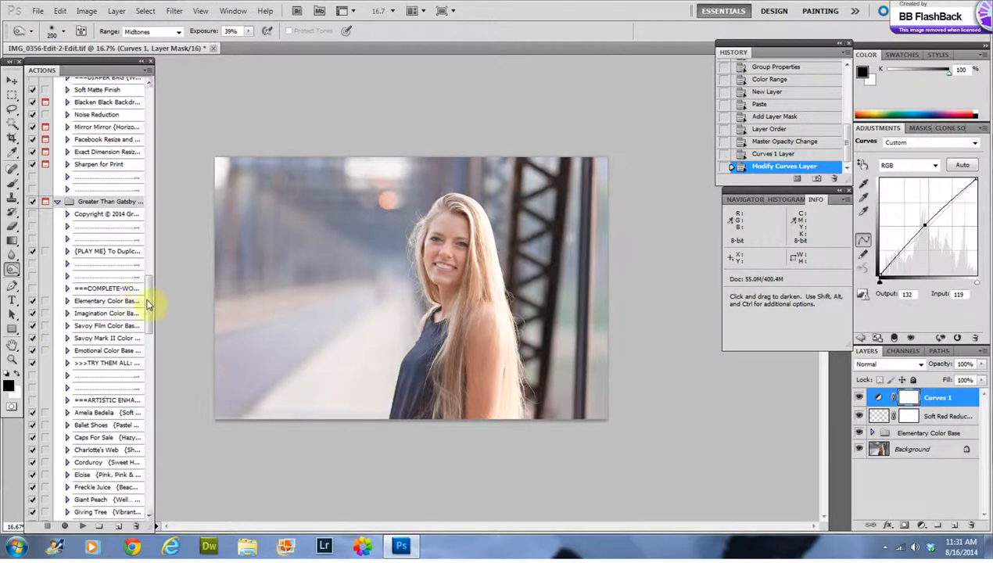
- Run the RETOUCH: Fill Flash action and continue past its instruction message
scroll(down, 3)
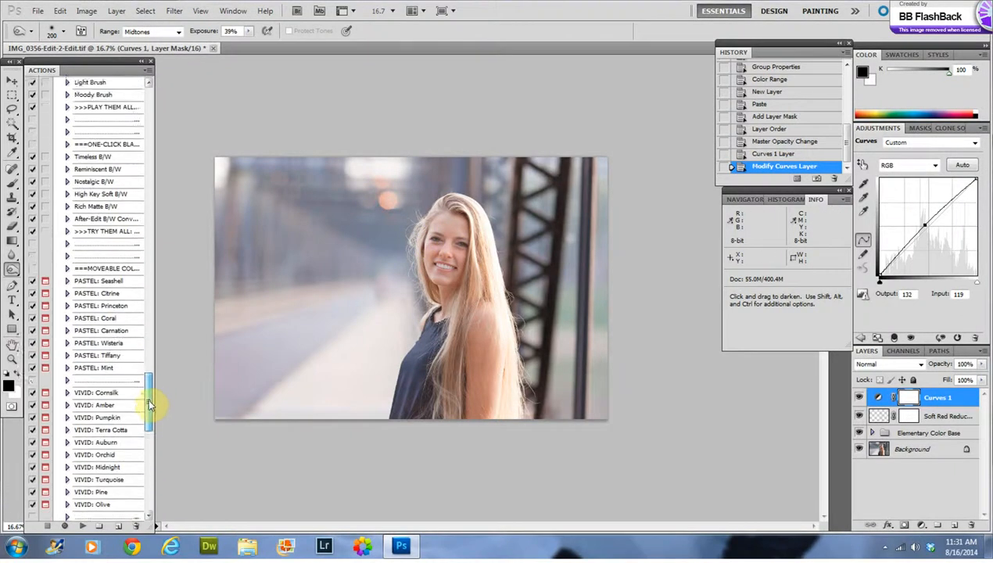
scroll(down, 3)
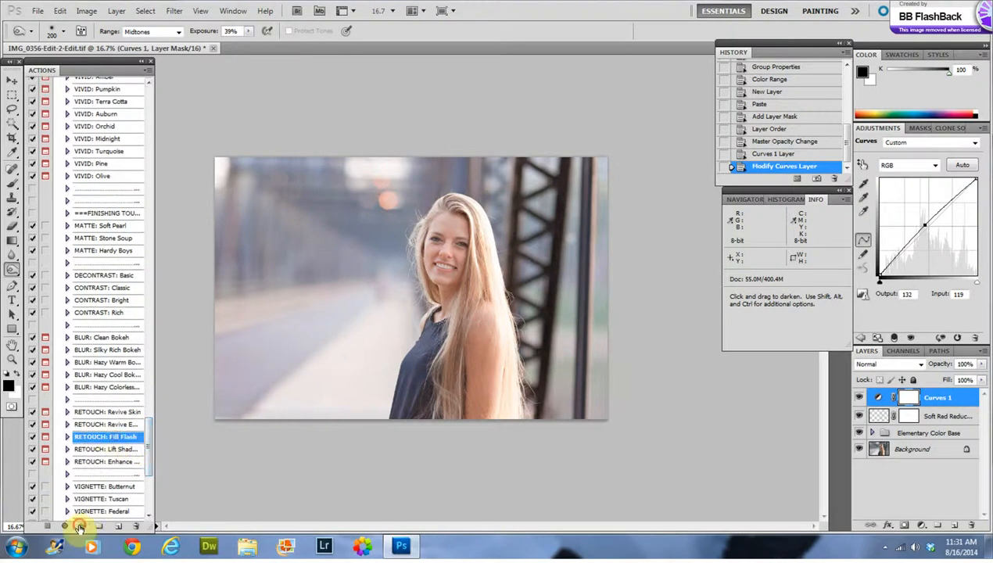
click(81, 525)
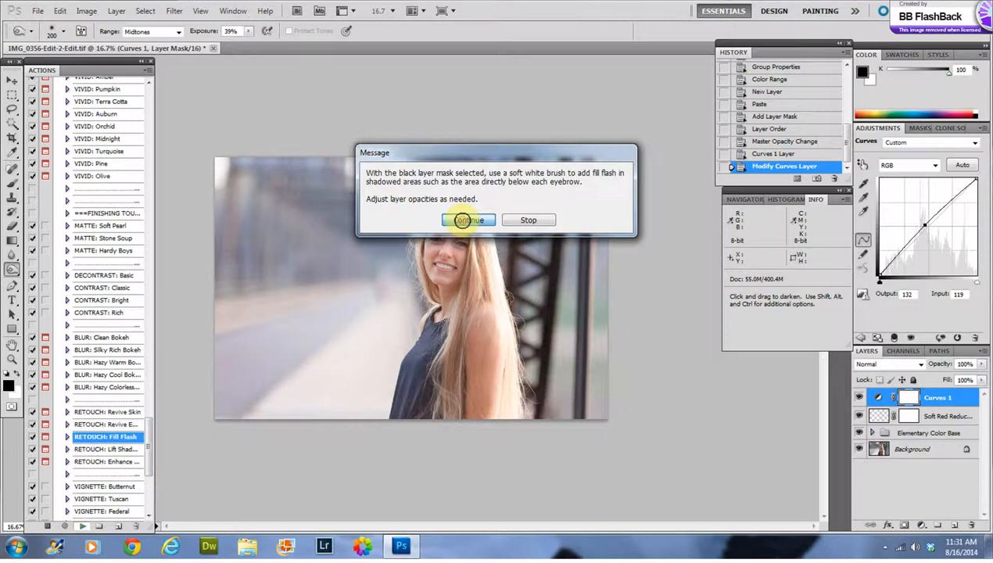
click(469, 219)
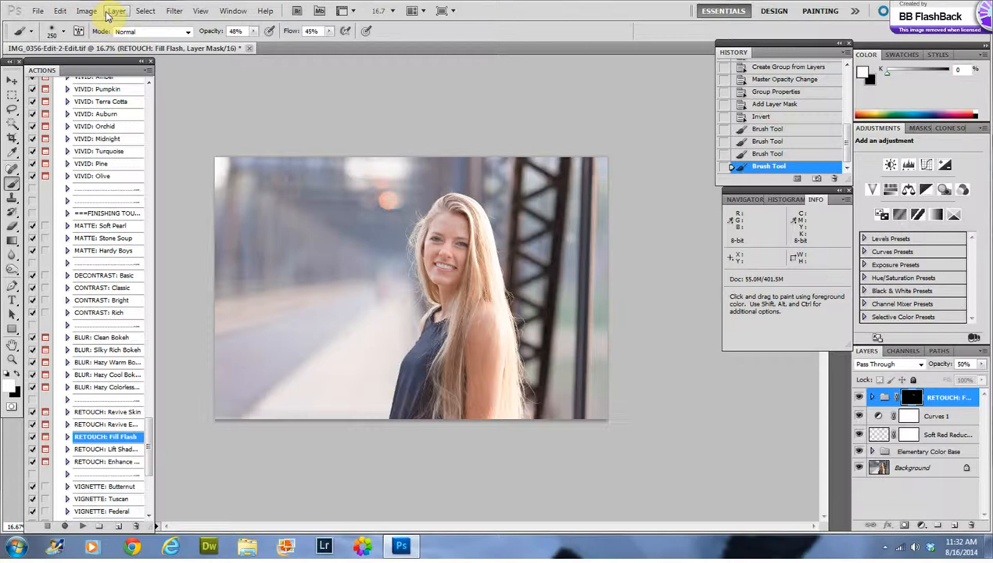
- Flatten the image with Layer > Flatten Image and select the resulting Background layer
click(116, 11)
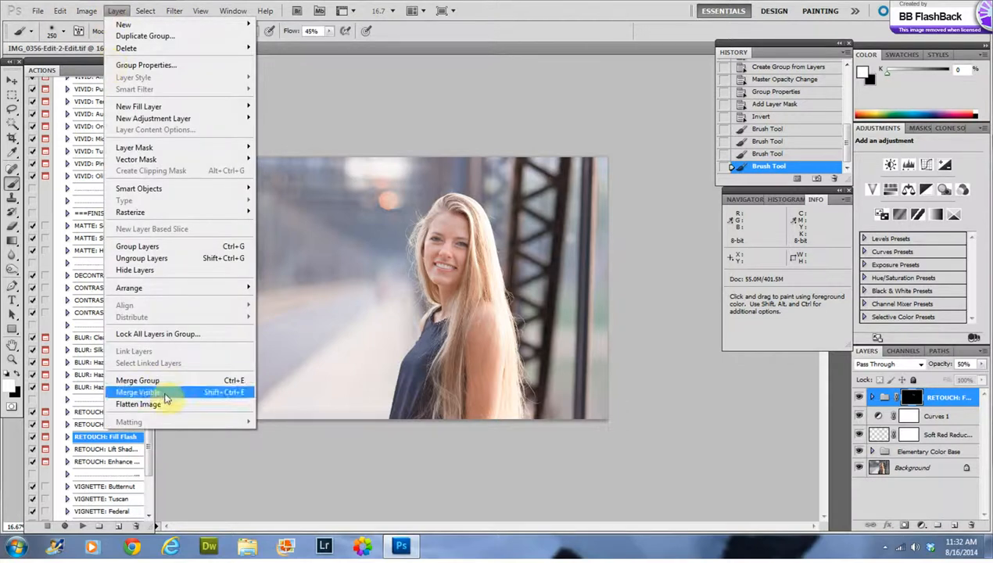
click(138, 391)
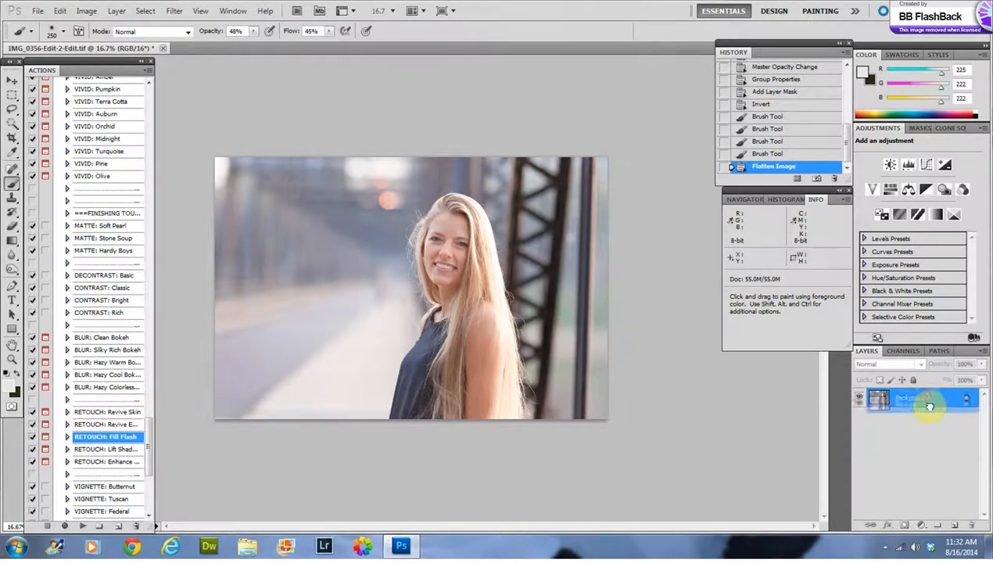
click(955, 524)
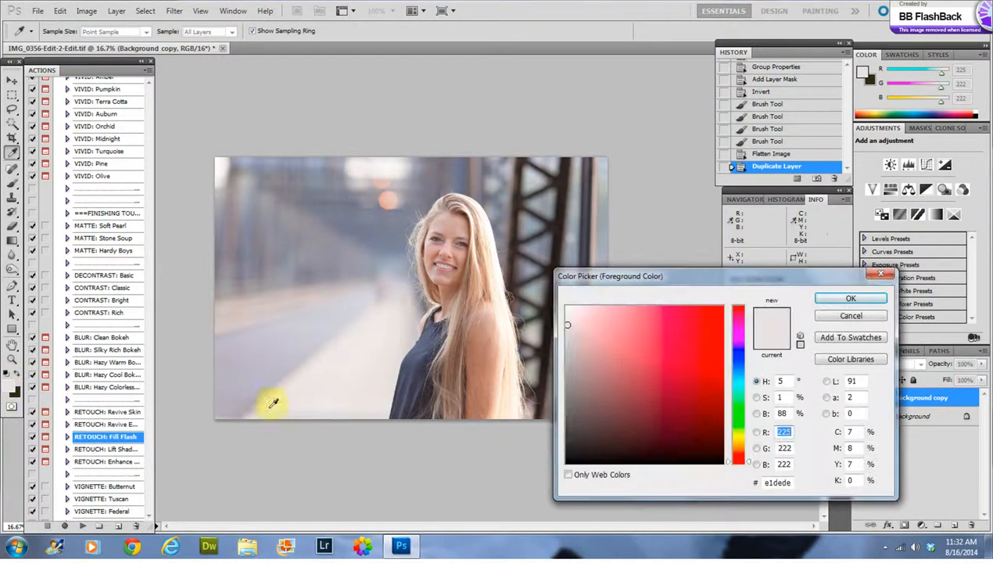
mouse_move(241, 370)
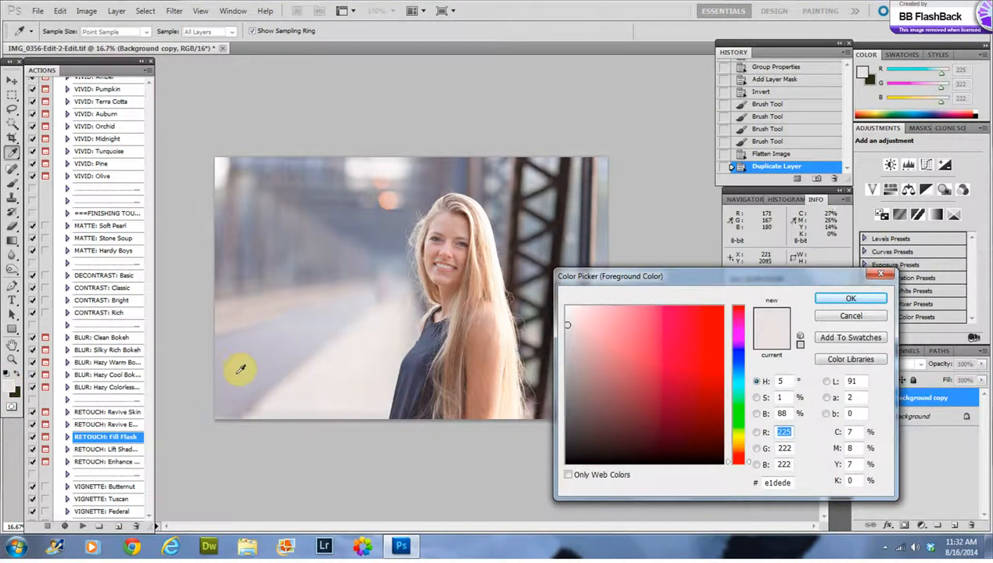
mouse_move(231, 366)
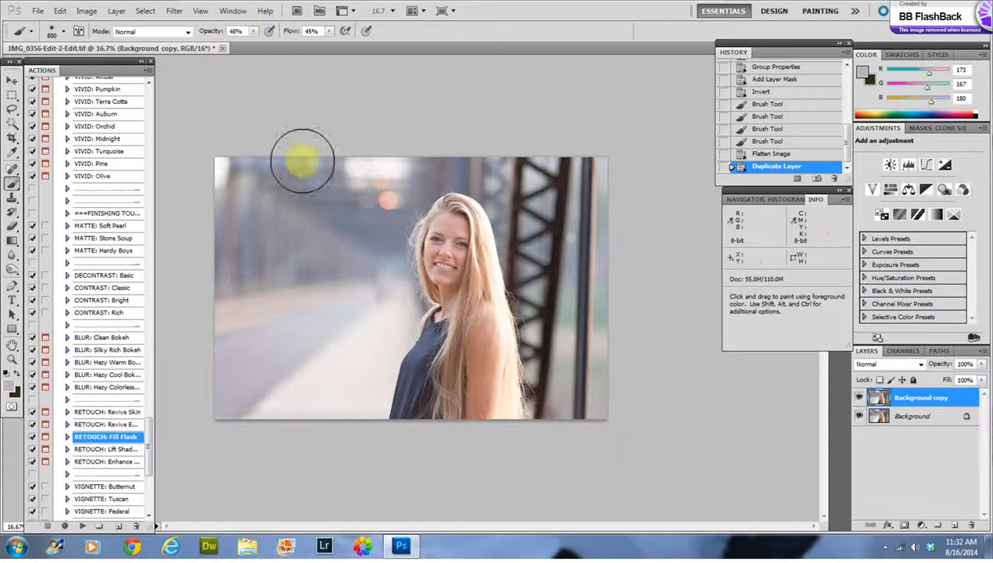
mouse_move(268, 358)
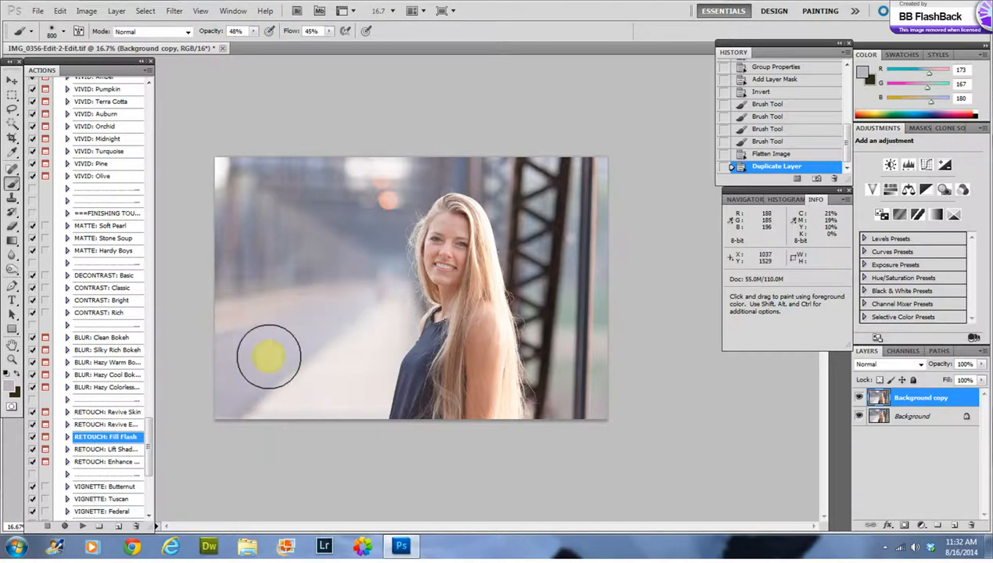
- Paint soft haze over the lower-left road and bridge, then sample a warm tone
drag(268, 357, 301, 420)
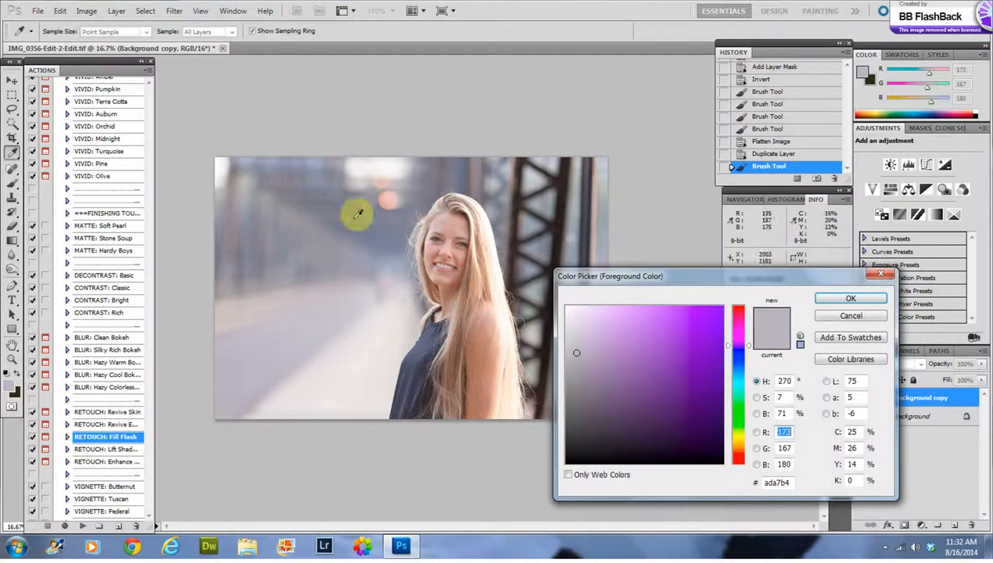
mouse_move(467, 166)
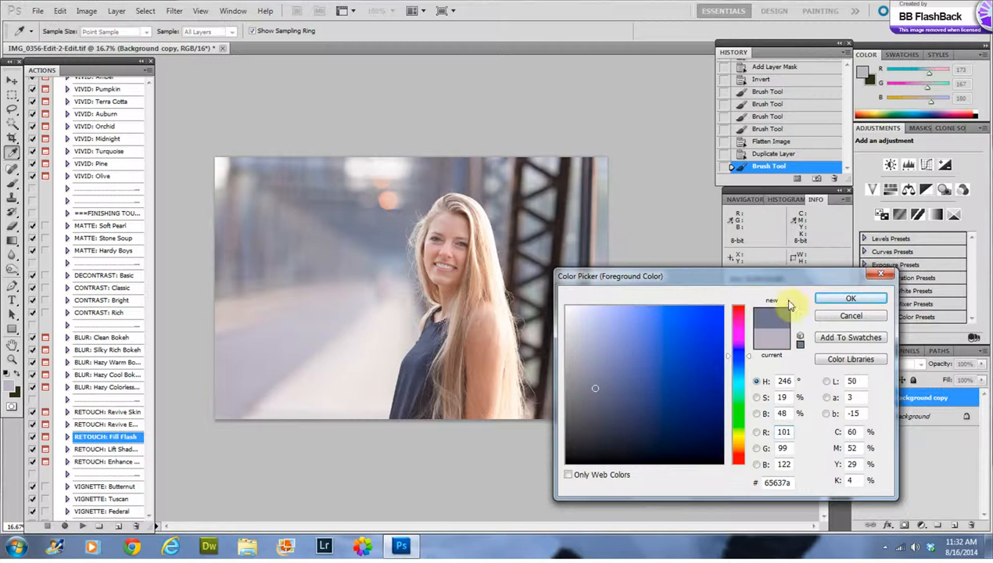
click(850, 298)
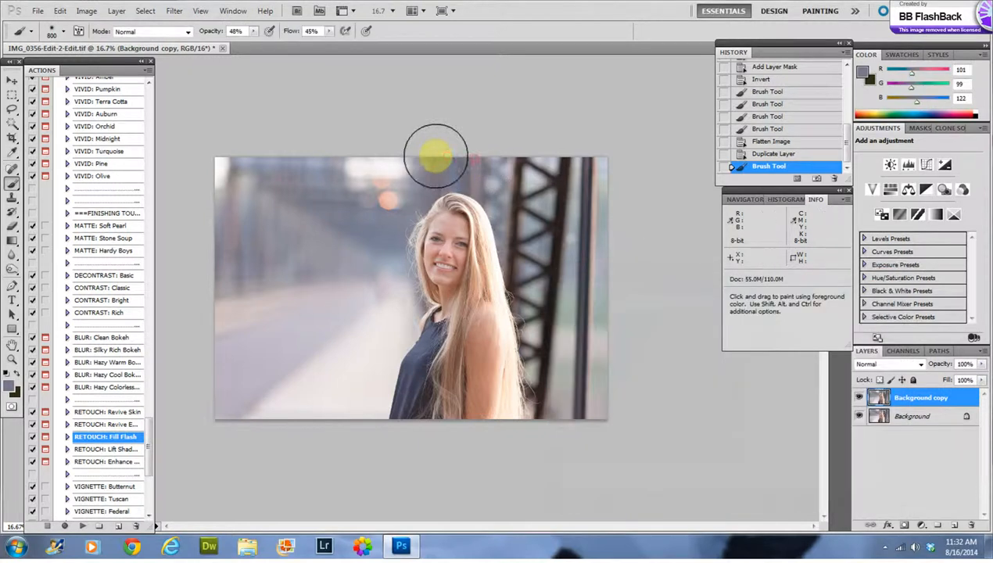
drag(437, 155, 381, 249)
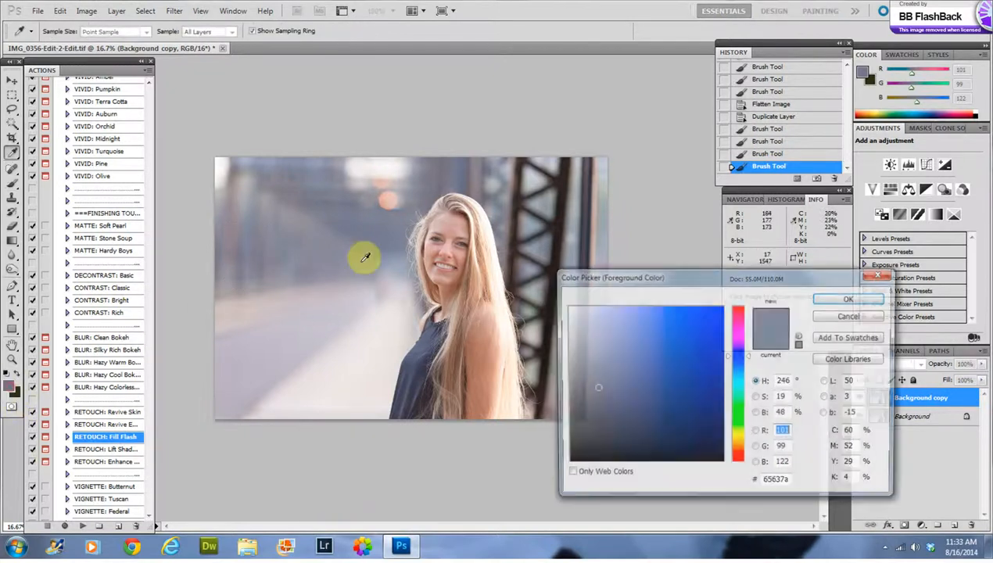
click(524, 301)
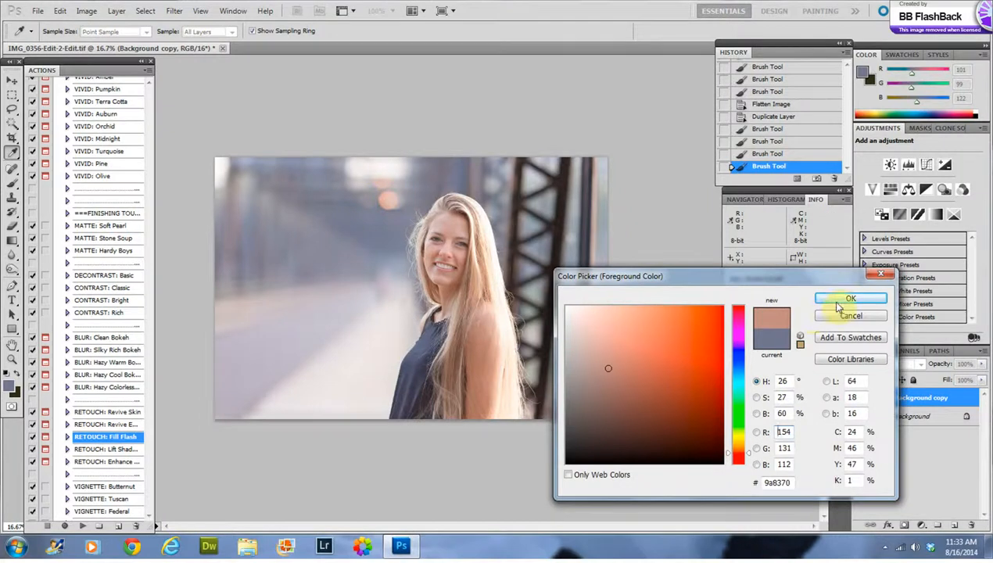
click(851, 298)
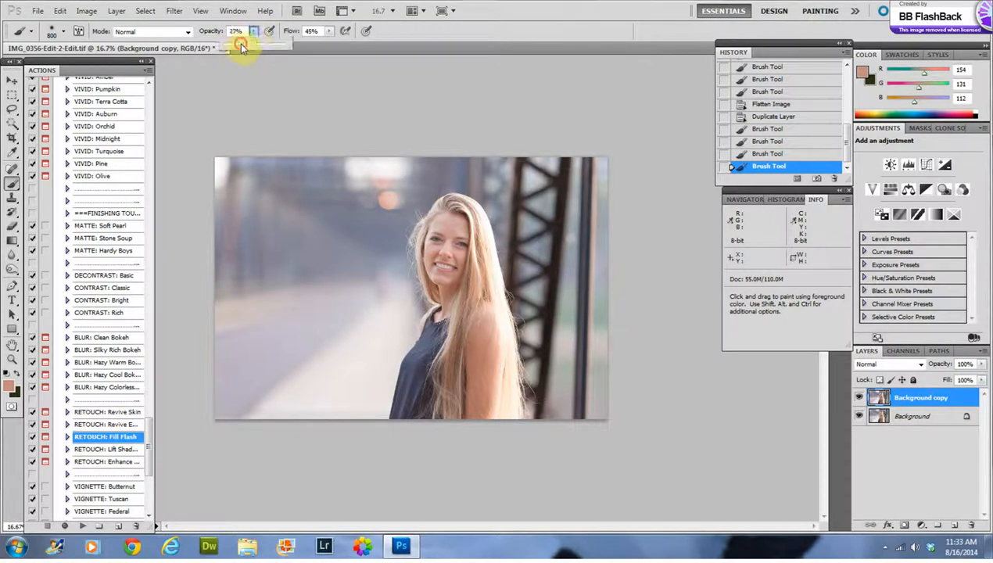
mouse_move(217, 277)
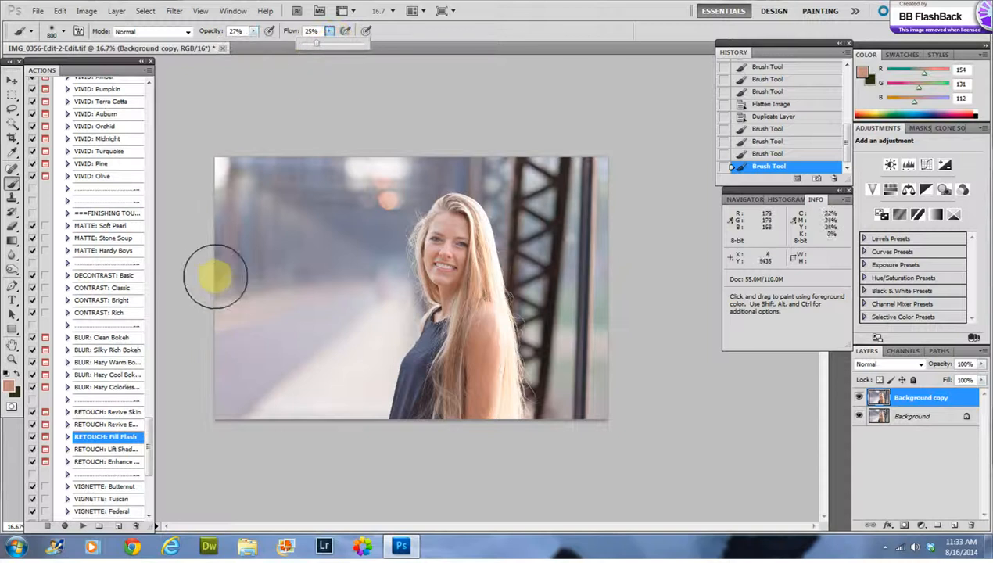
mouse_move(302, 252)
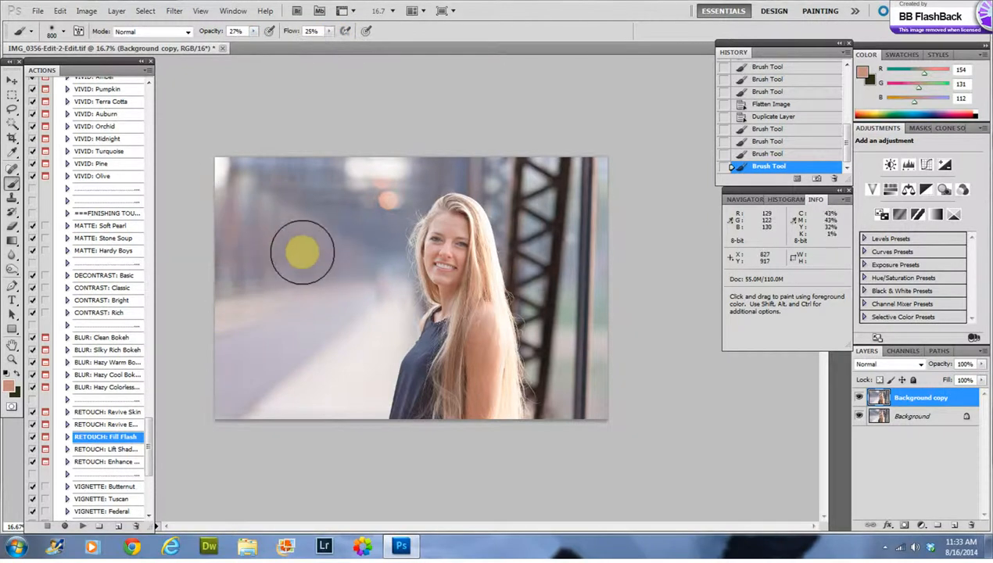
mouse_move(326, 311)
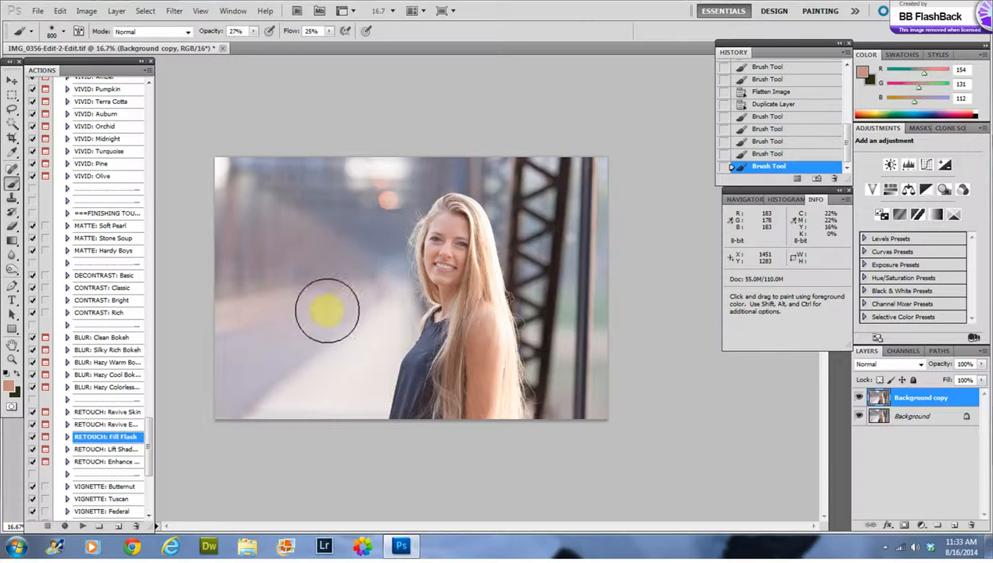
mouse_move(613, 236)
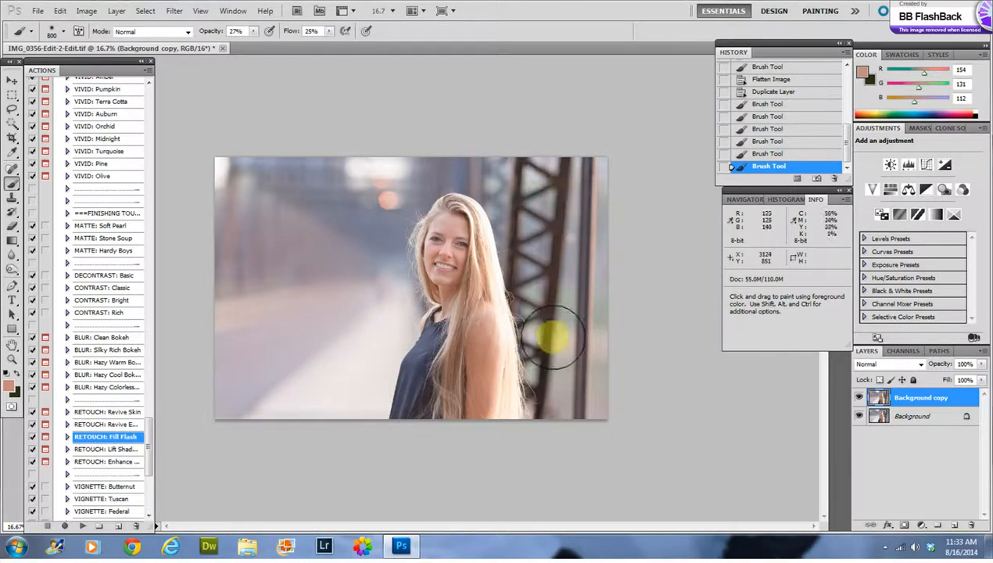
mouse_move(383, 294)
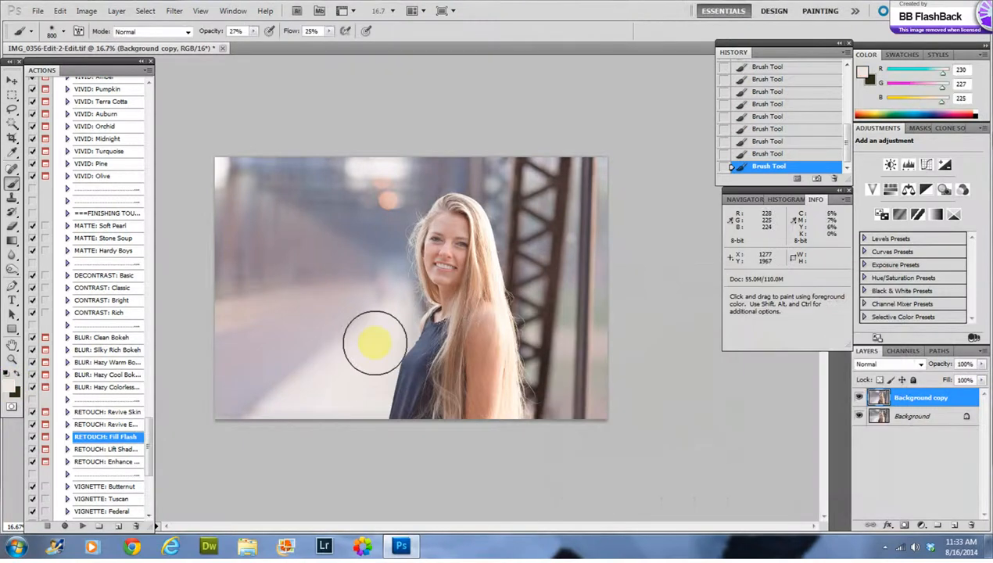
mouse_move(276, 446)
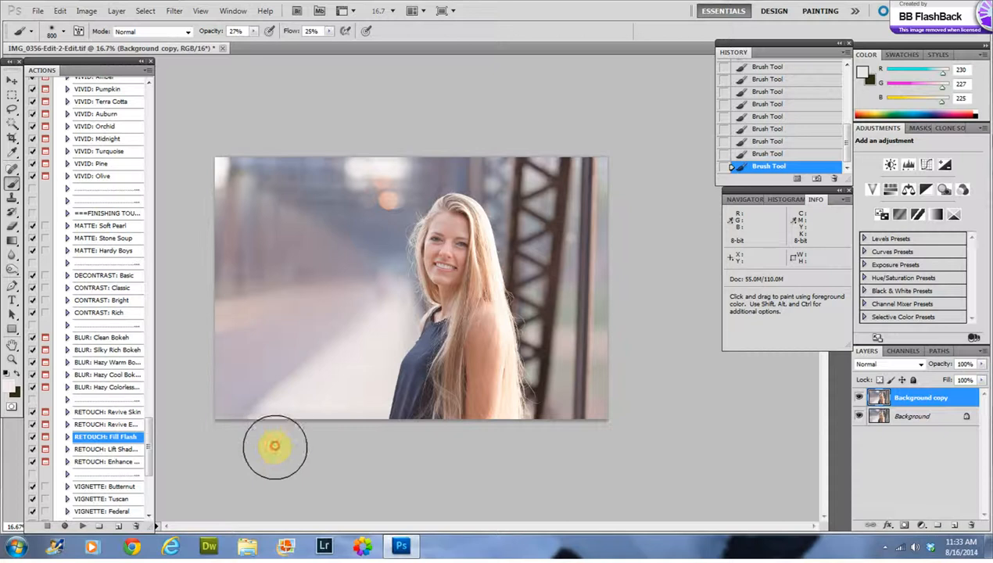
- Pick a pale yellowish-grey paint colour and compare the painted layer with the original
click(863, 72)
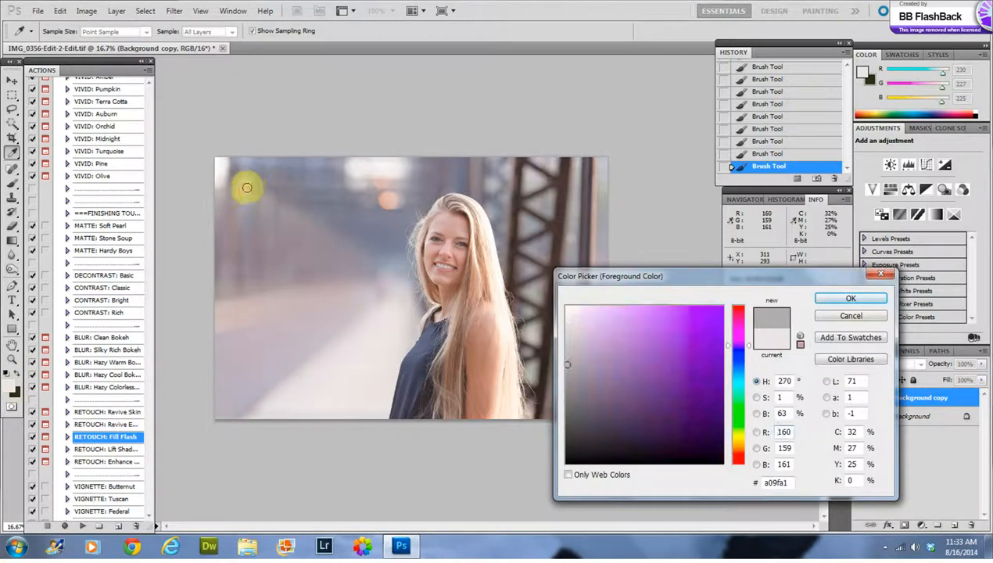
click(481, 315)
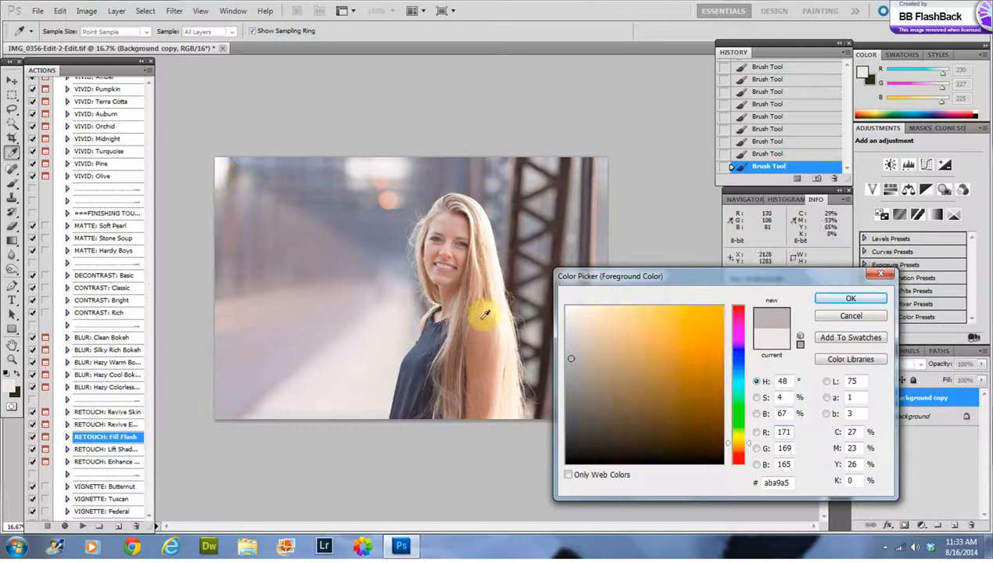
click(581, 348)
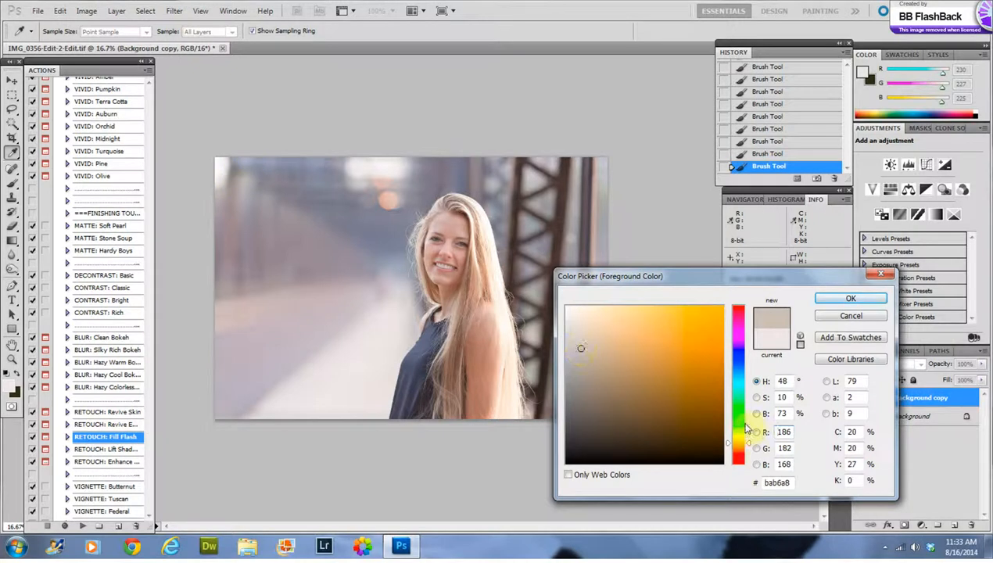
click(737, 432)
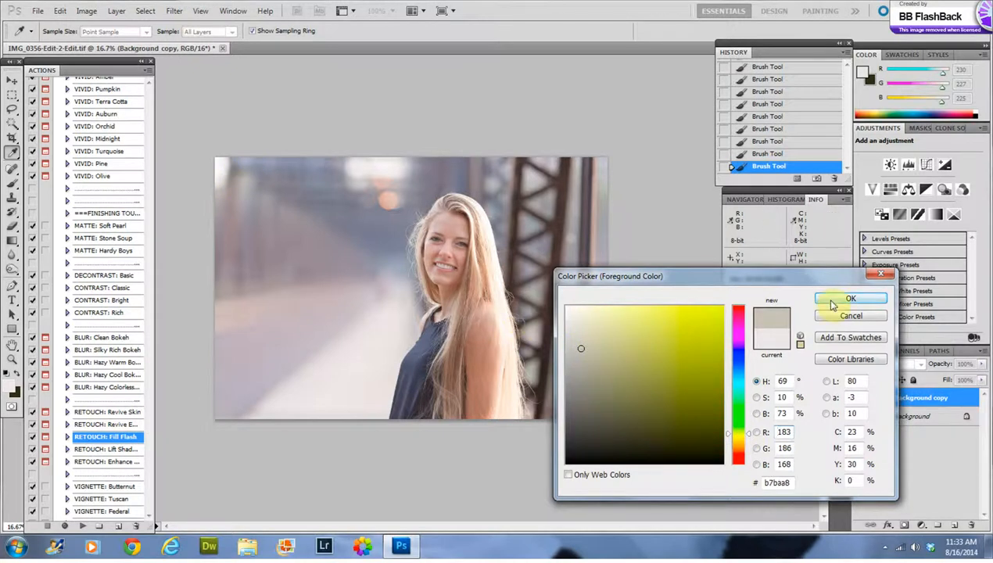
click(851, 298)
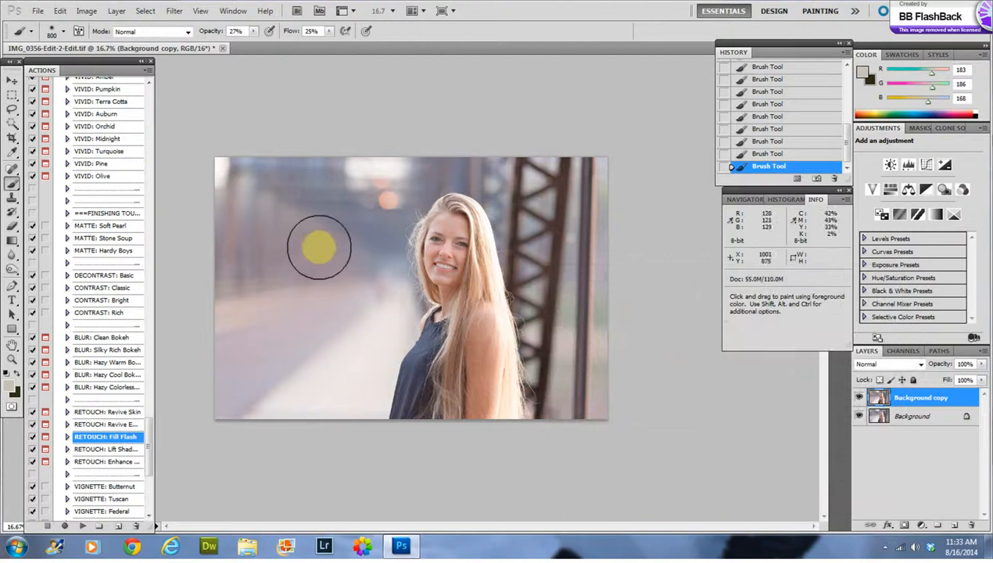
mouse_move(342, 284)
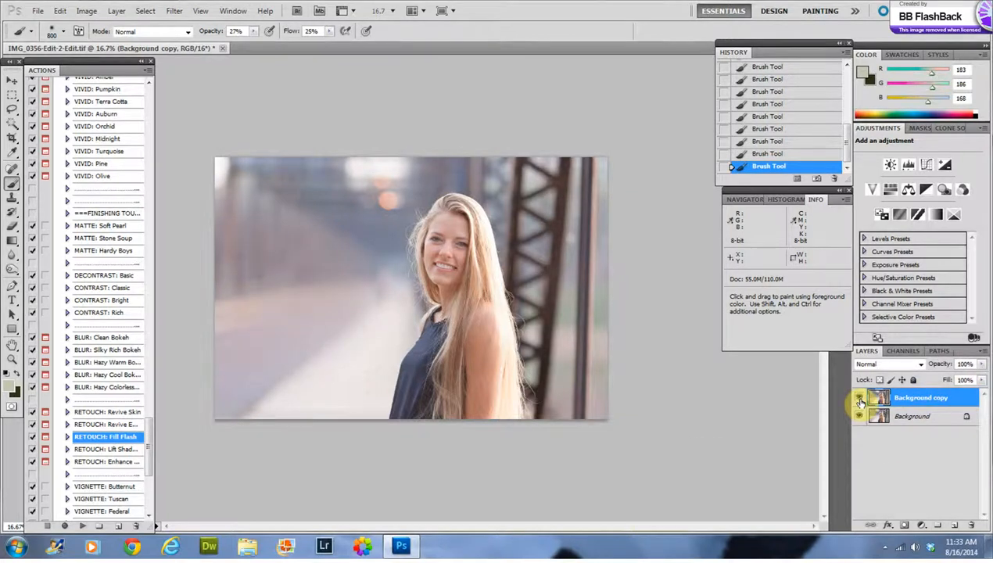
click(858, 397)
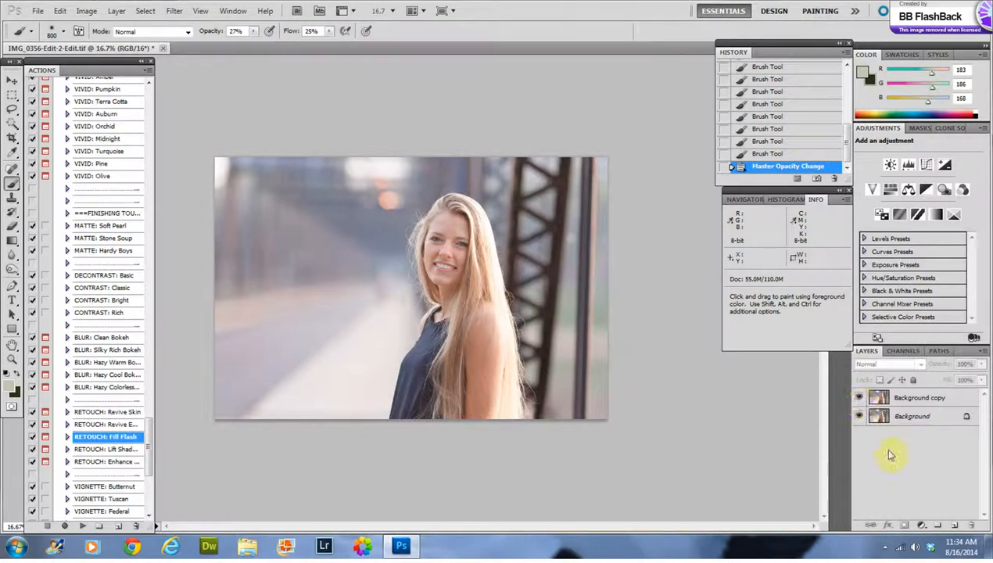
mouse_move(424, 303)
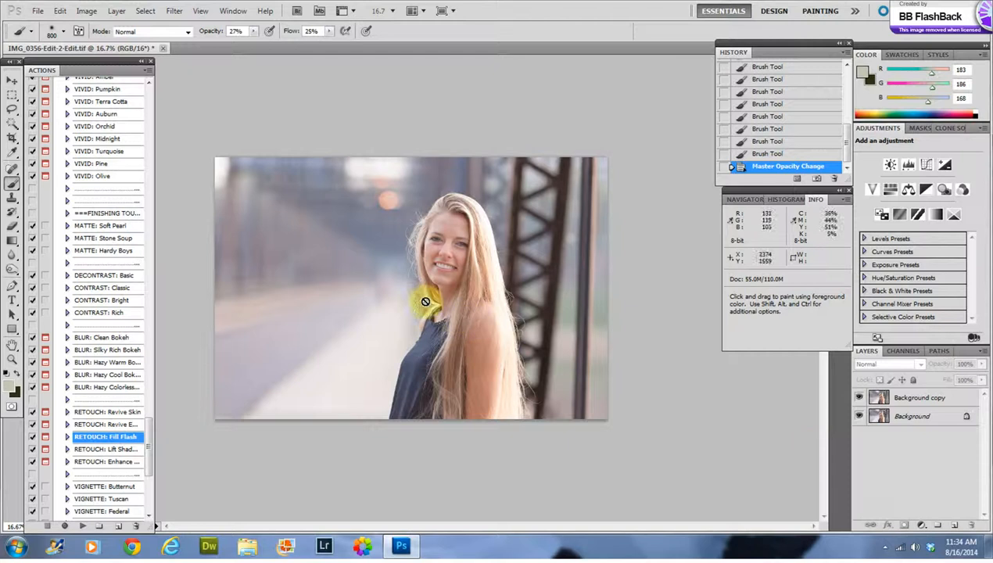
mouse_move(408, 240)
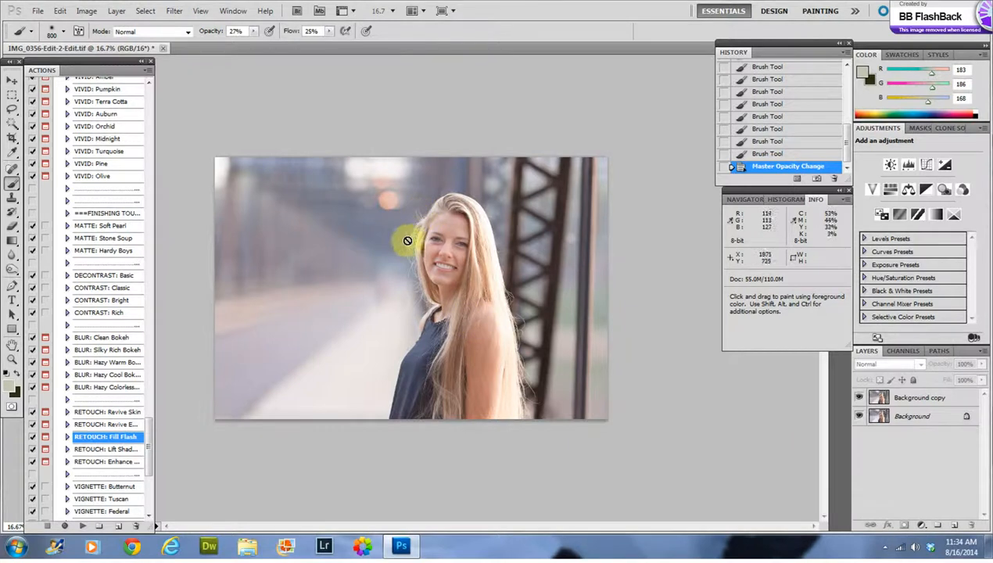
mouse_move(408, 225)
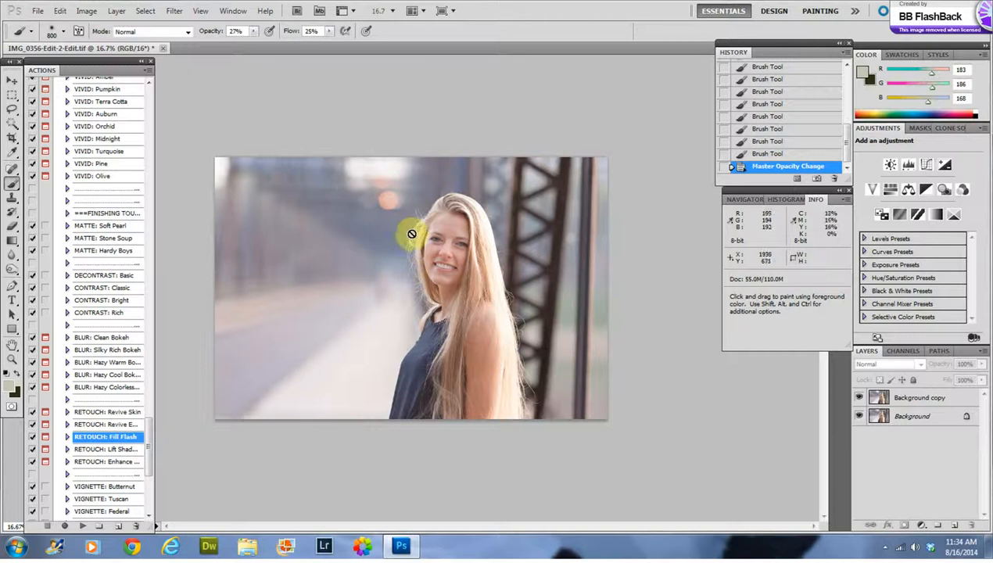
- Dismiss the no-layer-selected error and flatten the painted image, then duplicate Background
click(412, 233)
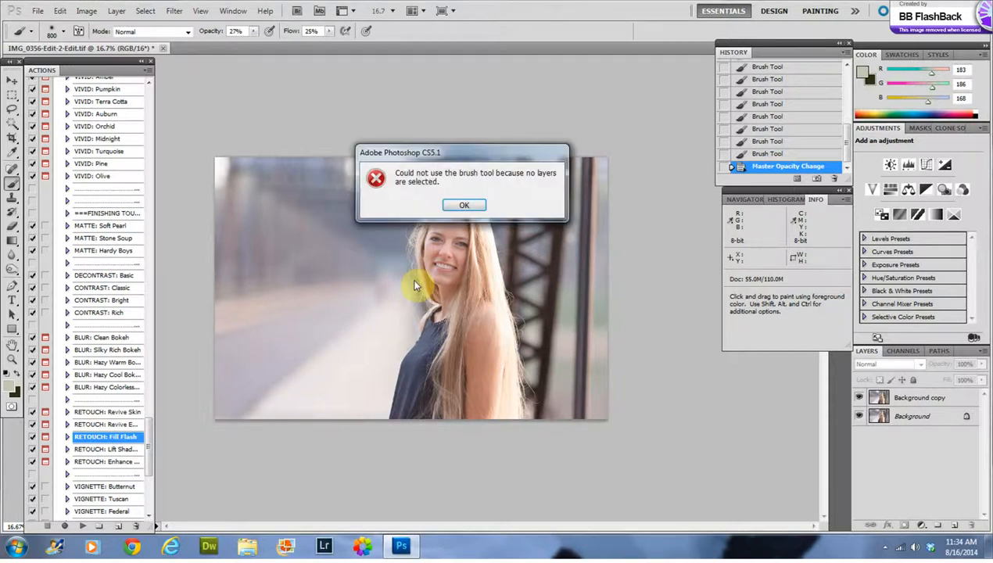
click(464, 205)
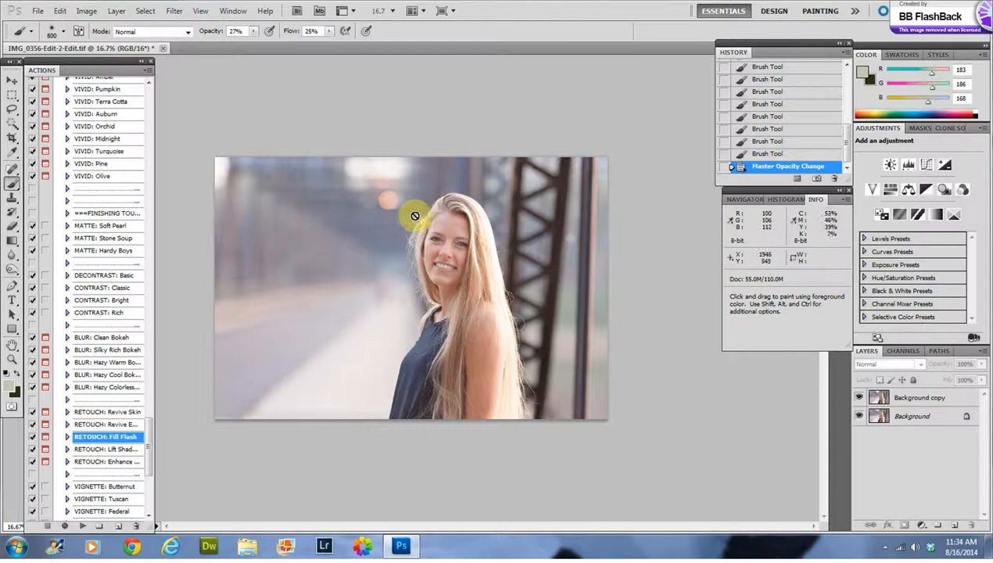
mouse_move(526, 360)
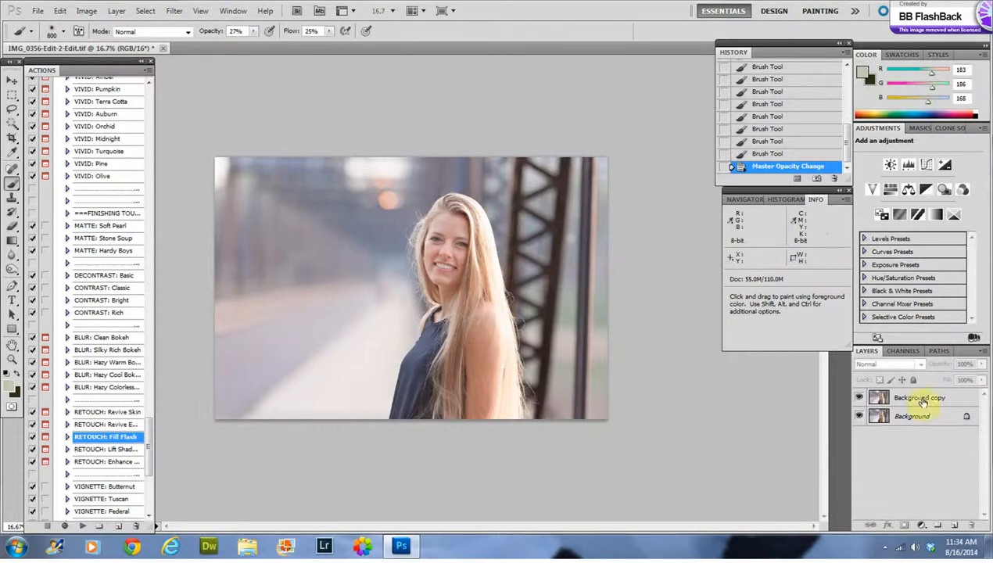
click(919, 397)
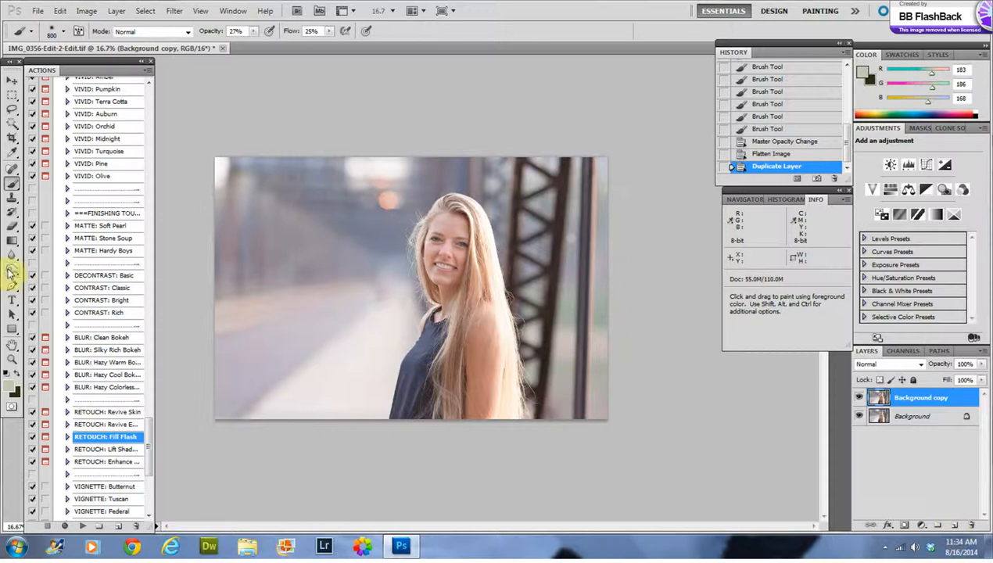
- Burn the photo's lower-left edge and lower the Background copy opacity to 49%
click(12, 267)
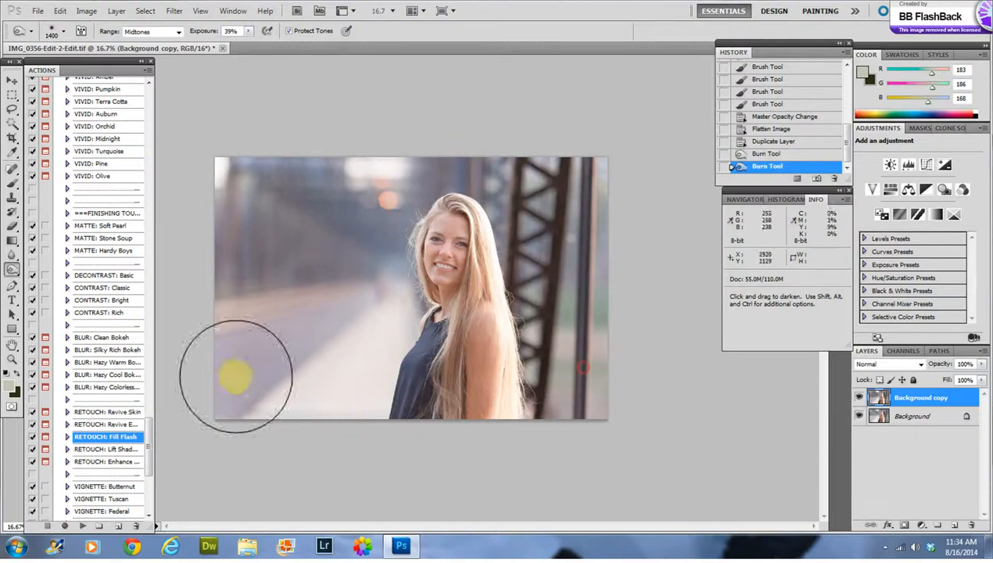
drag(235, 375, 591, 348)
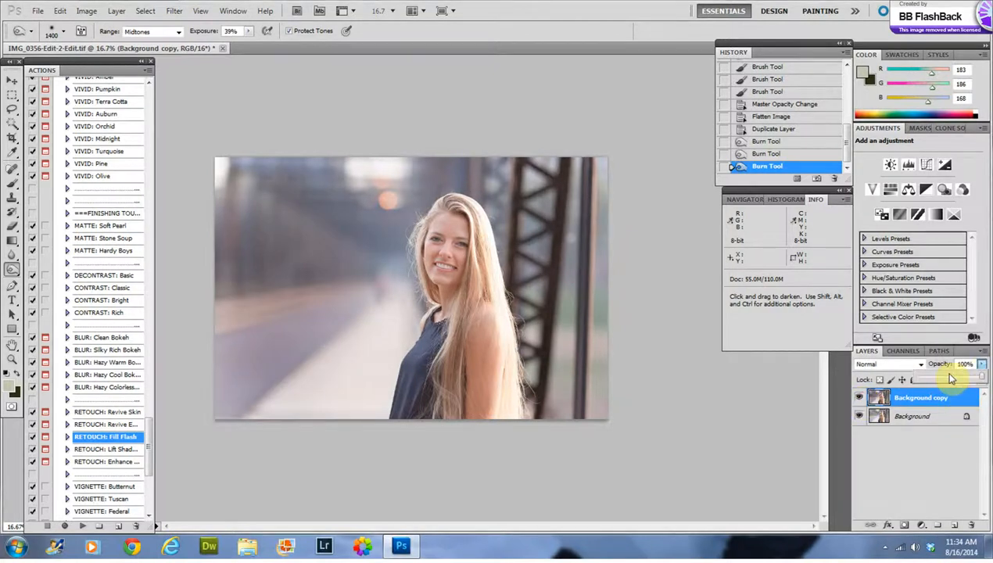
click(965, 364)
text(49)
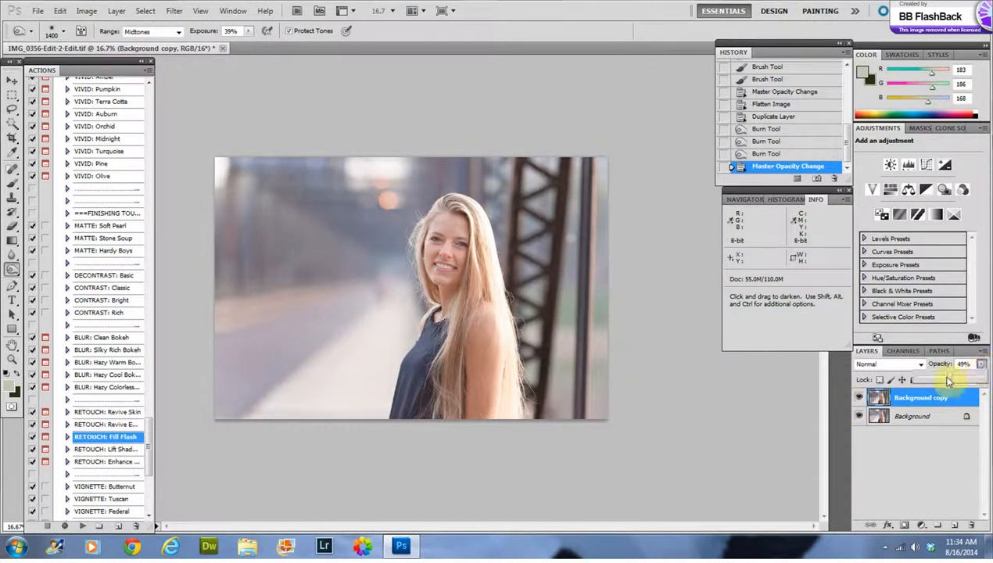
drag(962, 376, 938, 376)
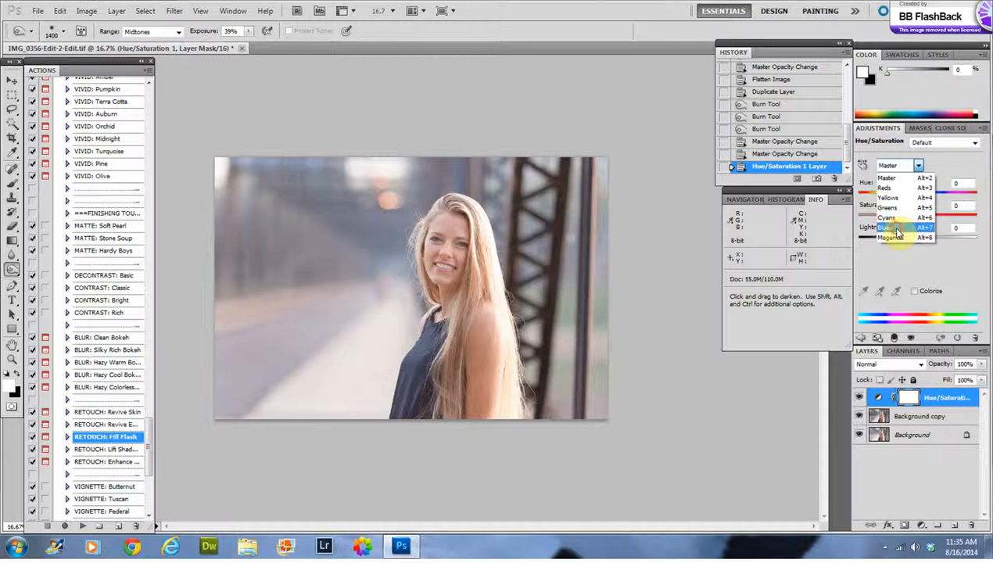
- Raise saturation for Blues and a sampled blue range, then switch to a Reds range
click(892, 227)
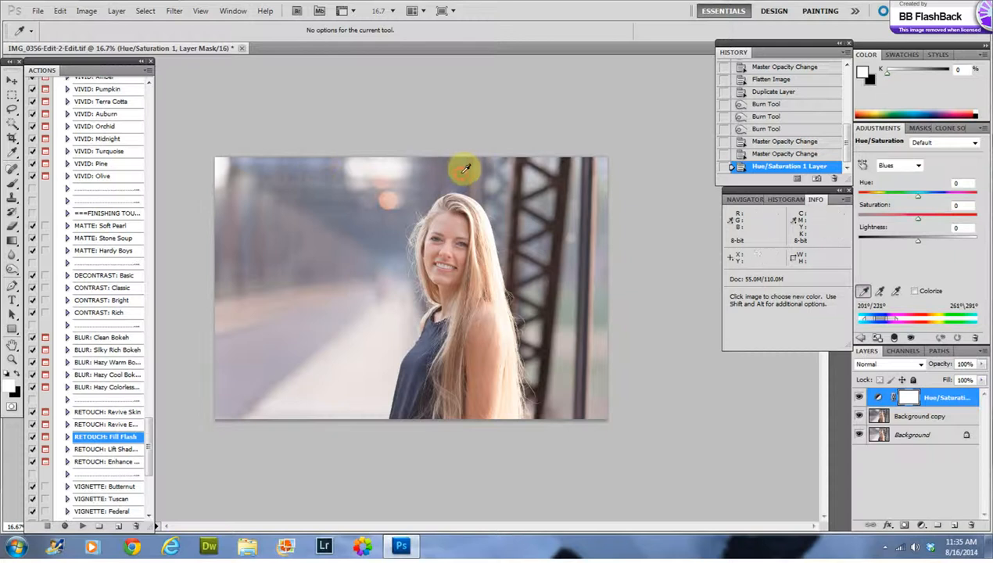
drag(917, 217, 938, 216)
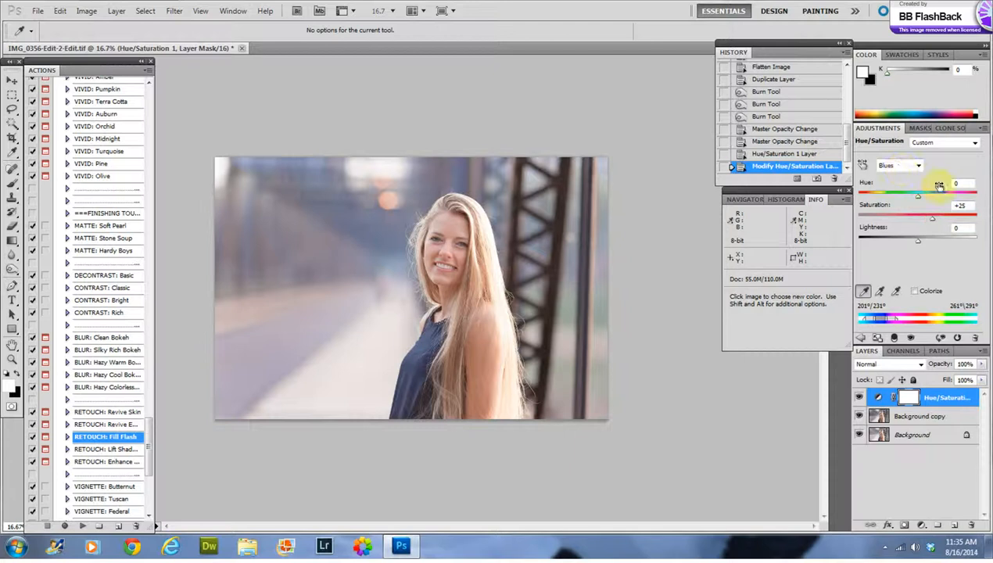
click(900, 165)
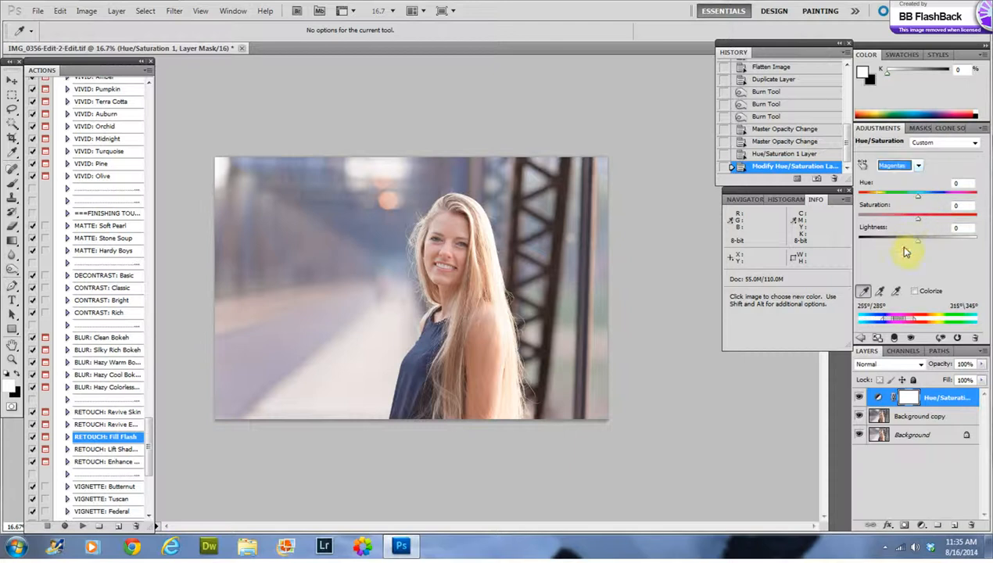
mouse_move(275, 293)
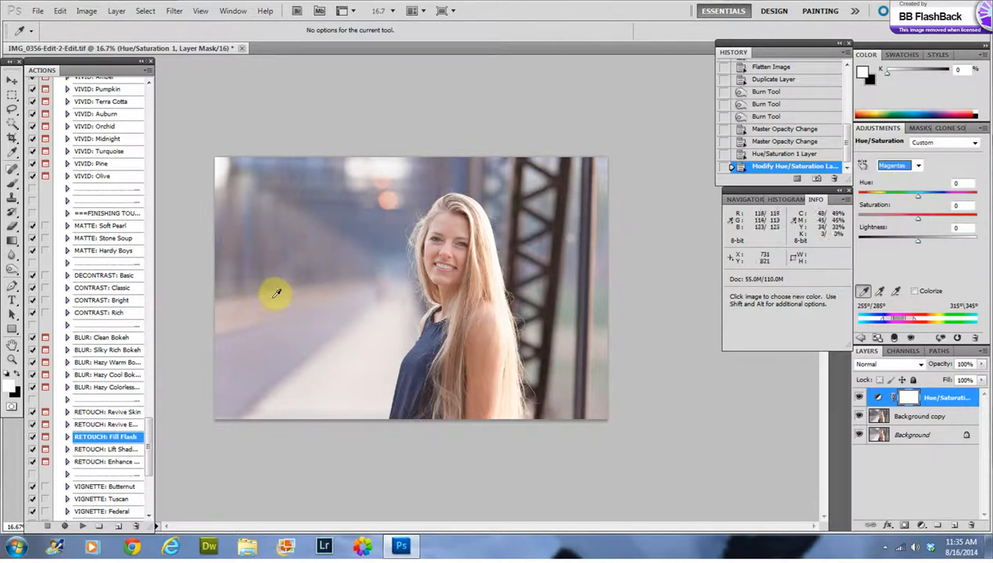
mouse_move(285, 358)
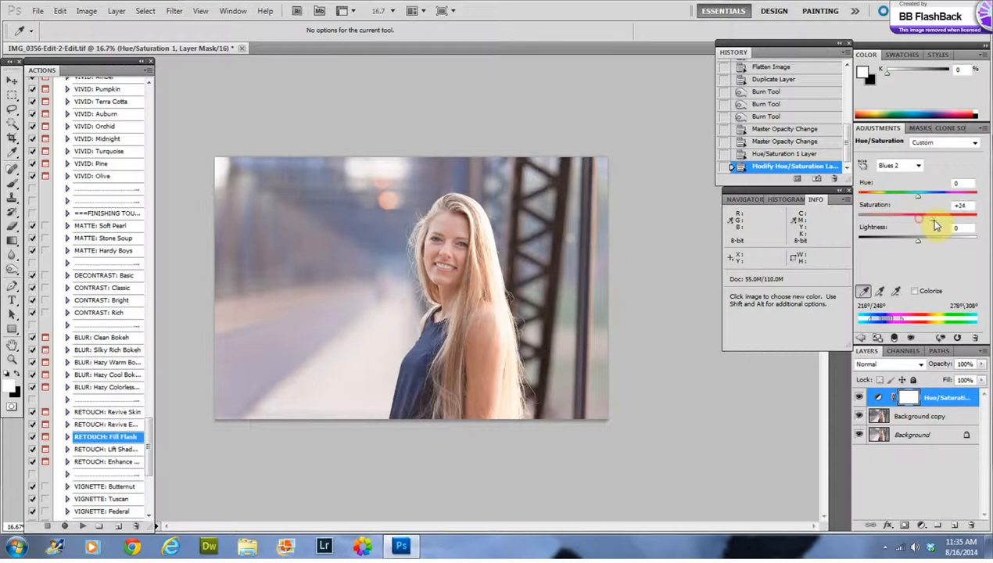
drag(923, 215, 936, 215)
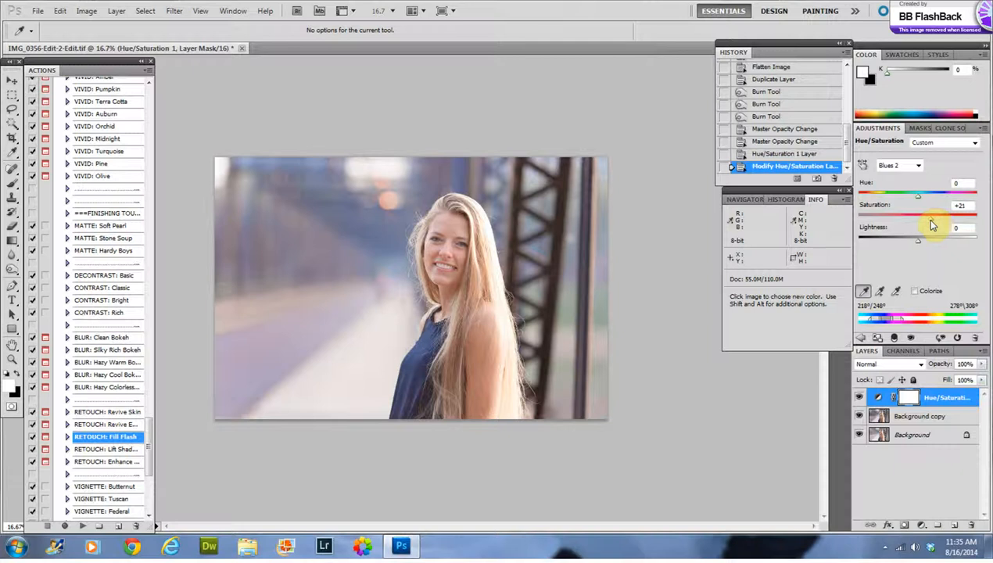
click(899, 165)
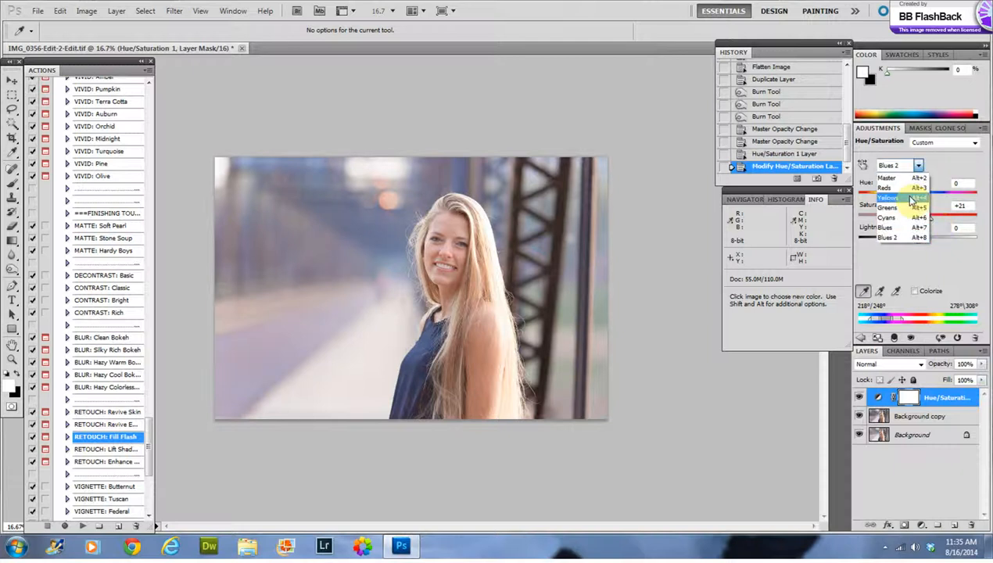
click(889, 197)
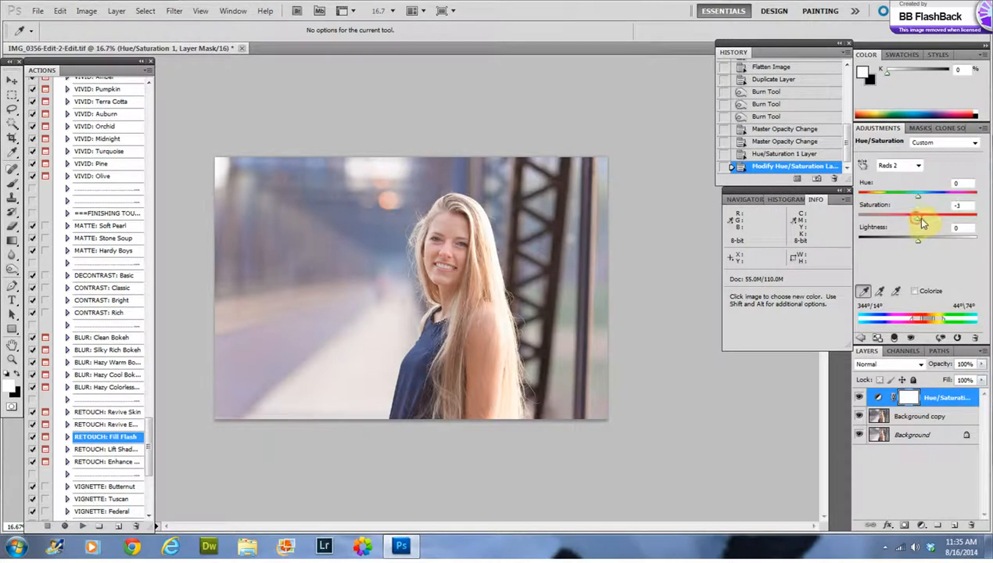
- Set Reds 2 saturation to +17 and mask the adjustment off the girl's shoulder
drag(919, 217, 929, 217)
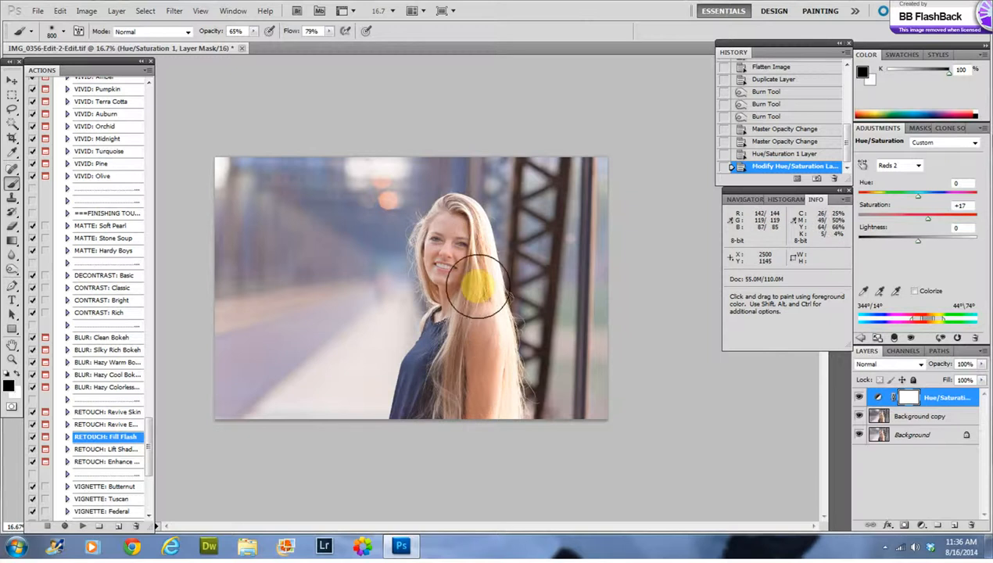
drag(481, 293, 457, 305)
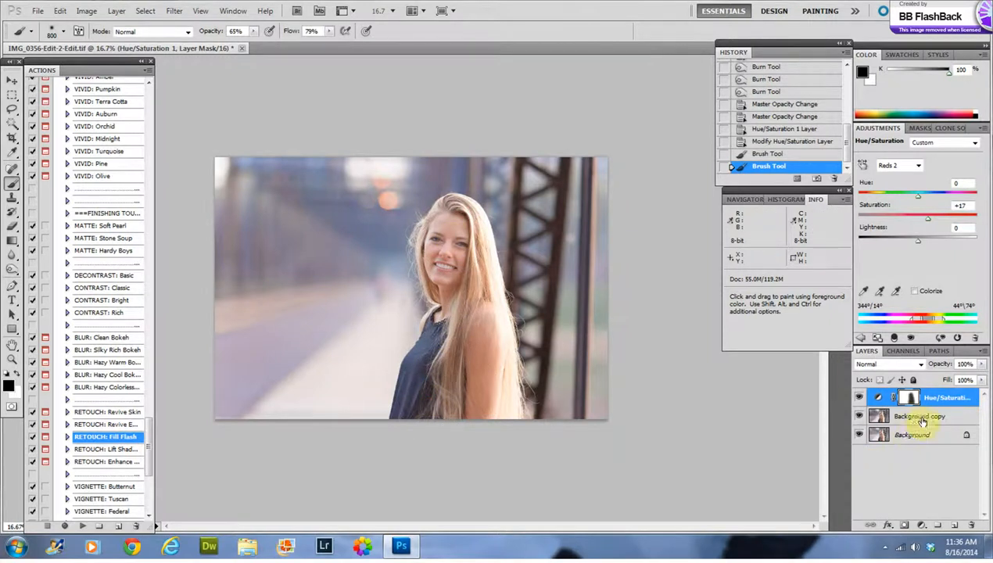
- Flatten the adjustment into the photo and darken its top-left edge with the Burn tool
click(859, 397)
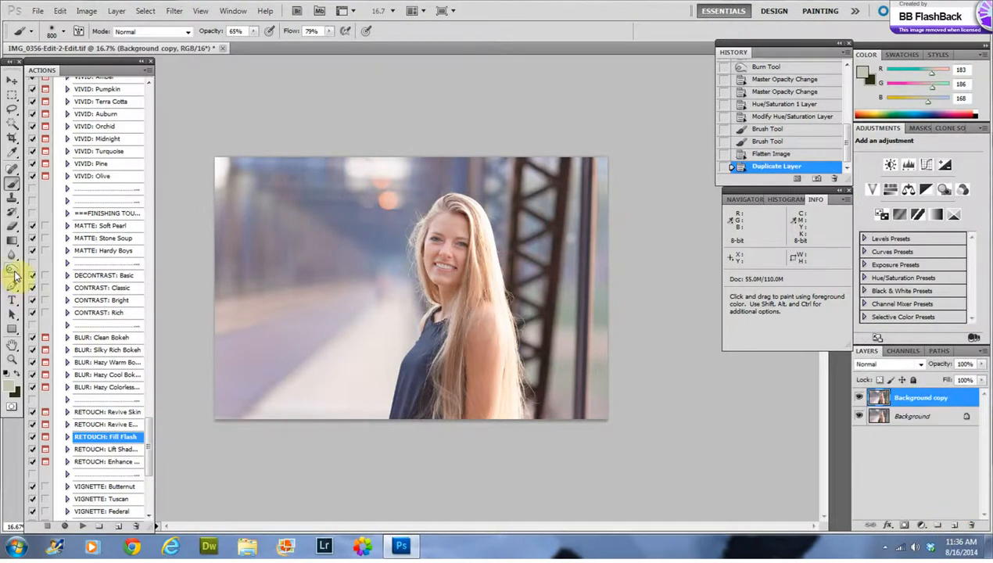
click(12, 269)
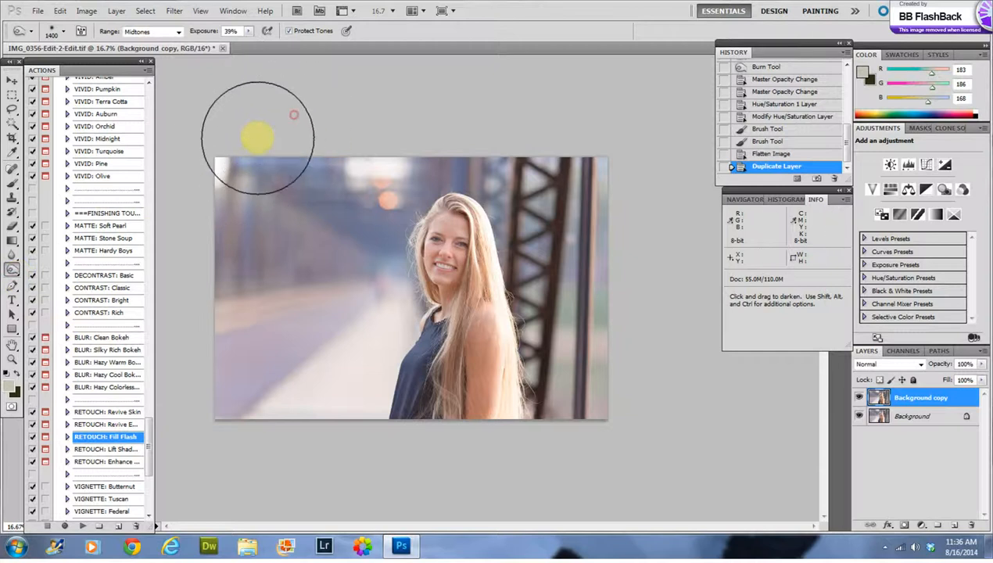
drag(258, 137, 610, 200)
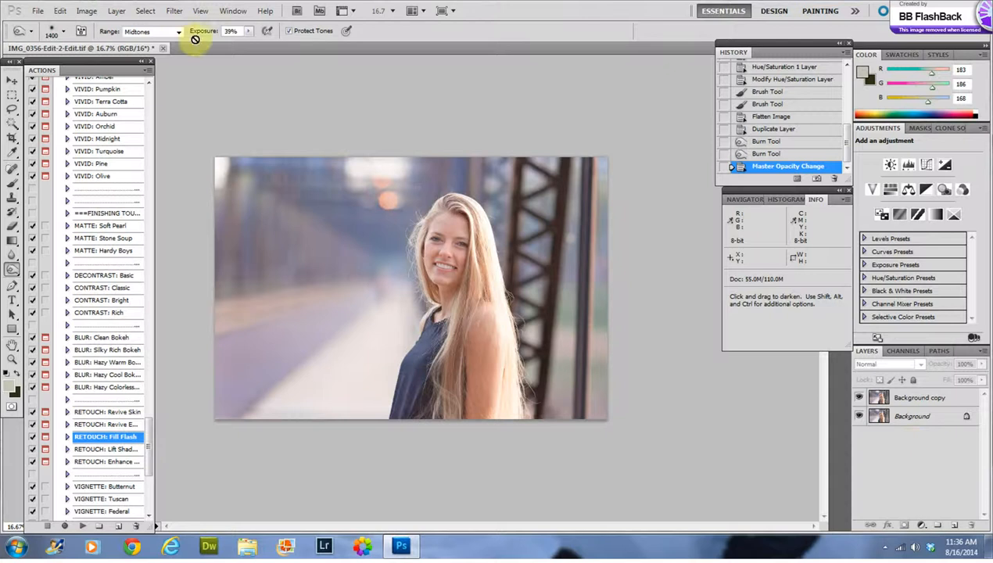
- Merge the burned Background copy into one Background layer from the Layer menu
click(116, 10)
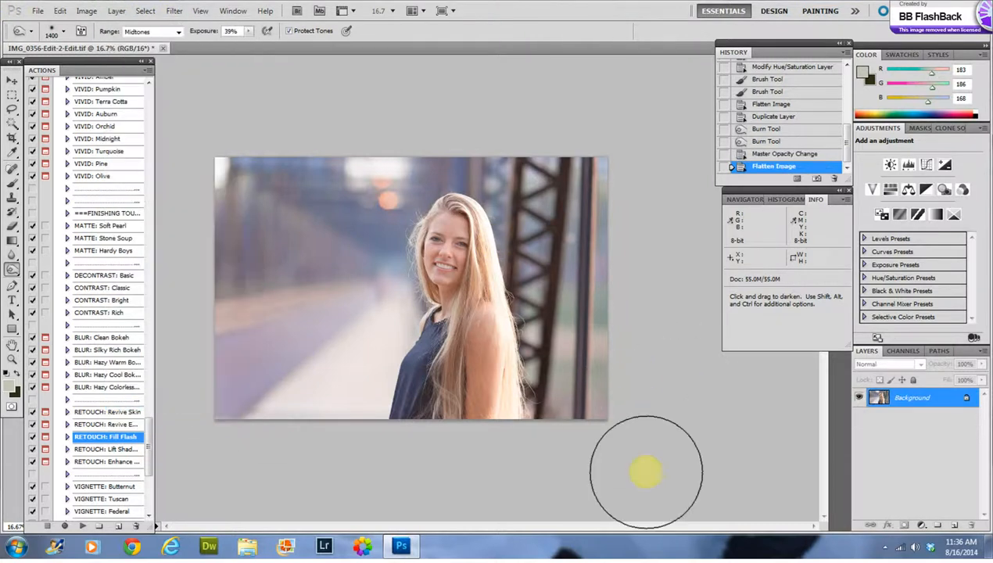
mouse_move(657, 469)
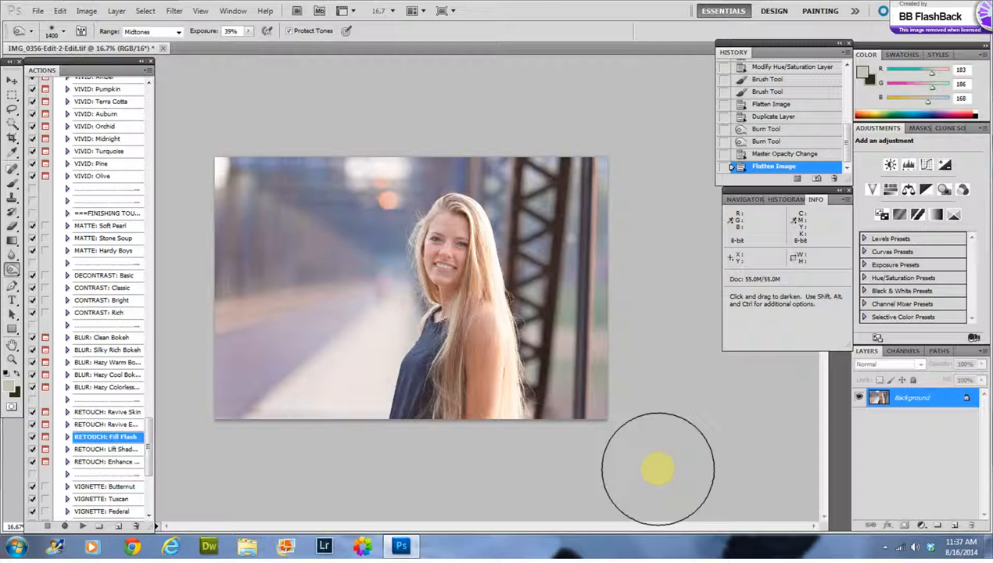
mouse_move(459, 516)
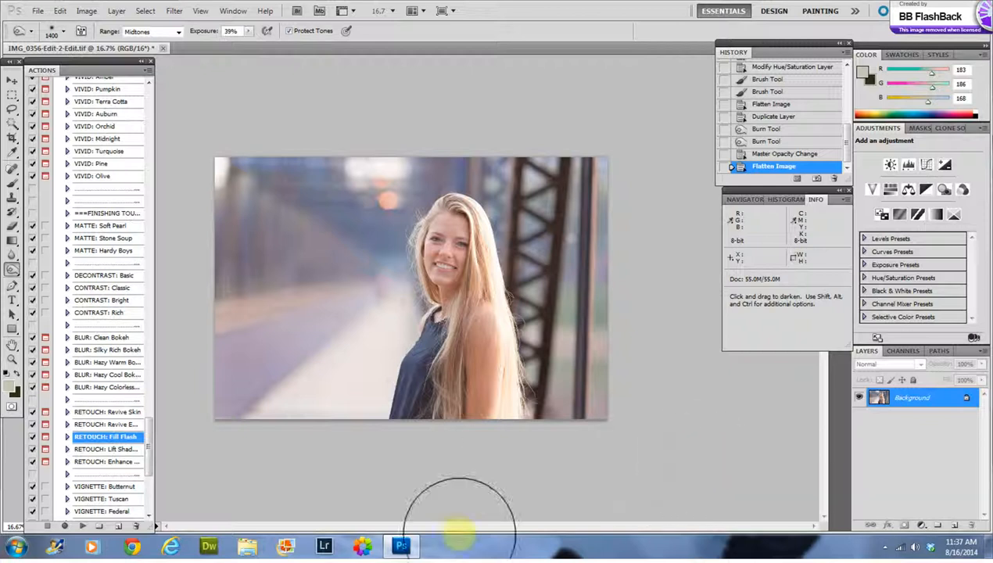